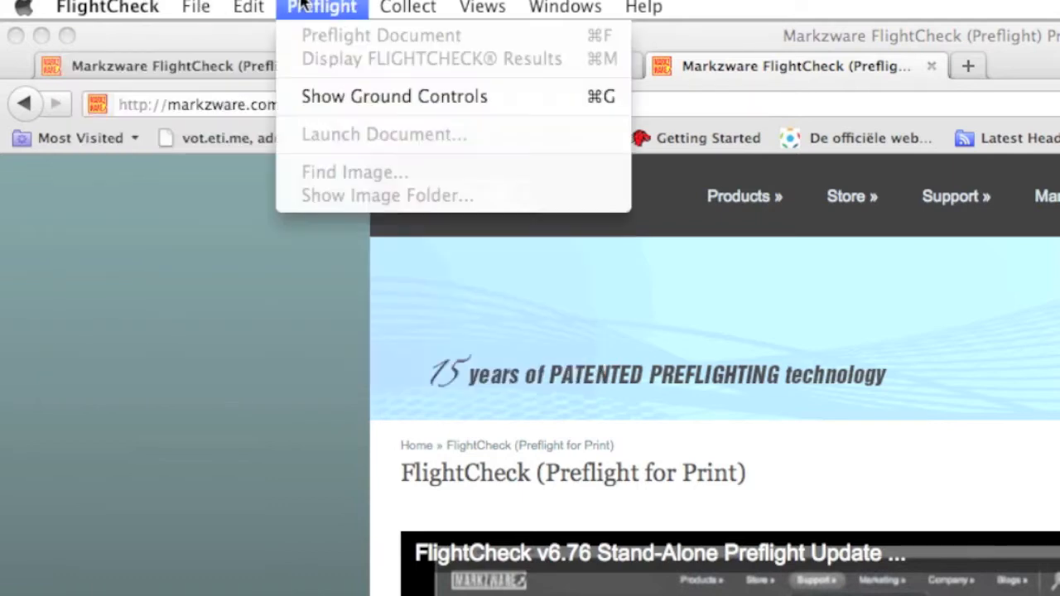
pyautogui.moveTo(394, 96)
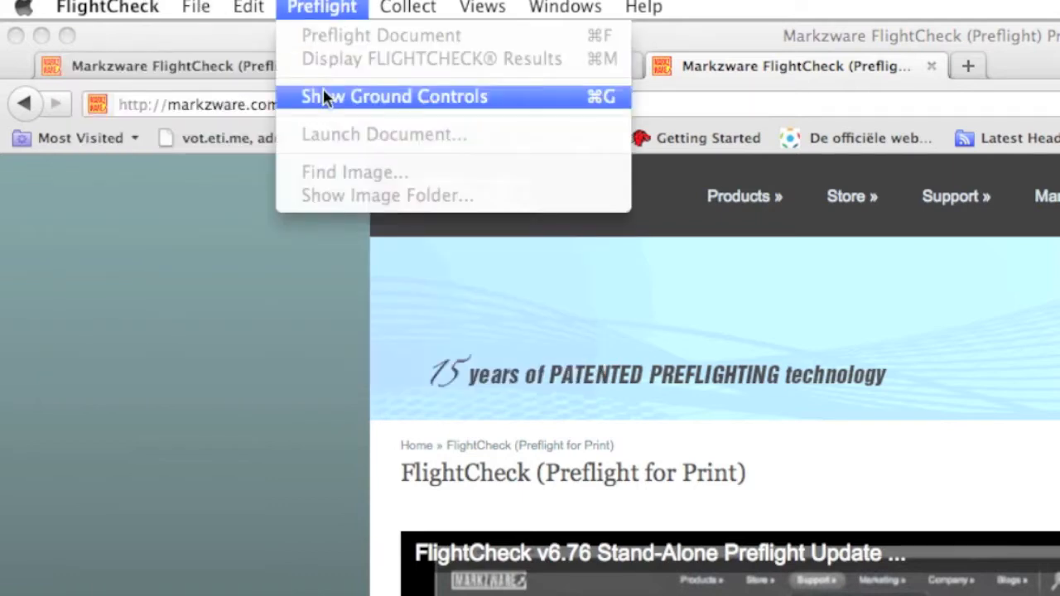
# Review the file, page size and image preflight checks, then preflight Package-Photoshop-FlightCheck.psd.
pyautogui.click(394, 96)
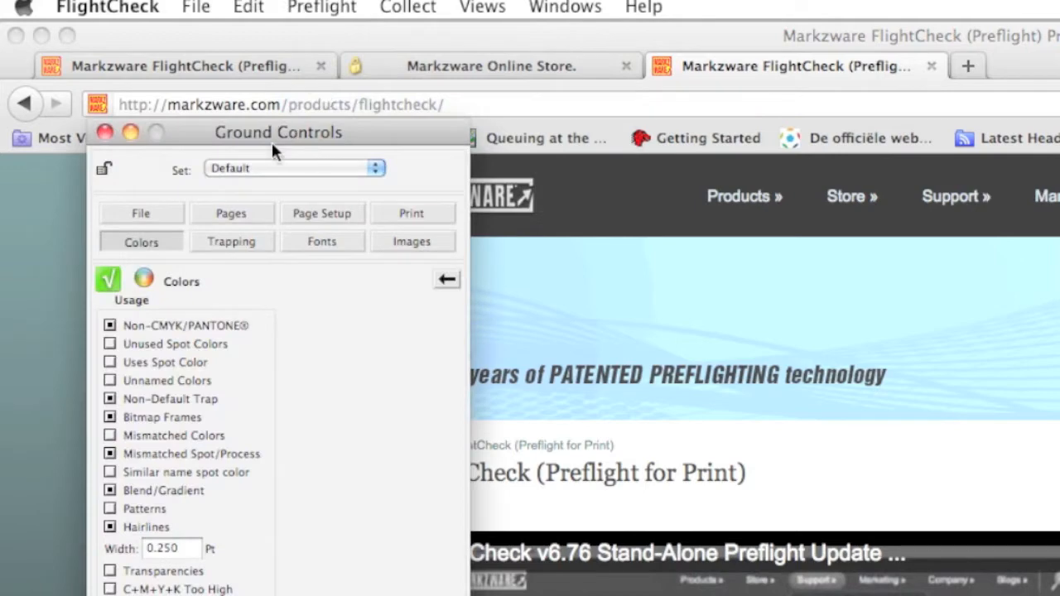
pyautogui.click(165, 213)
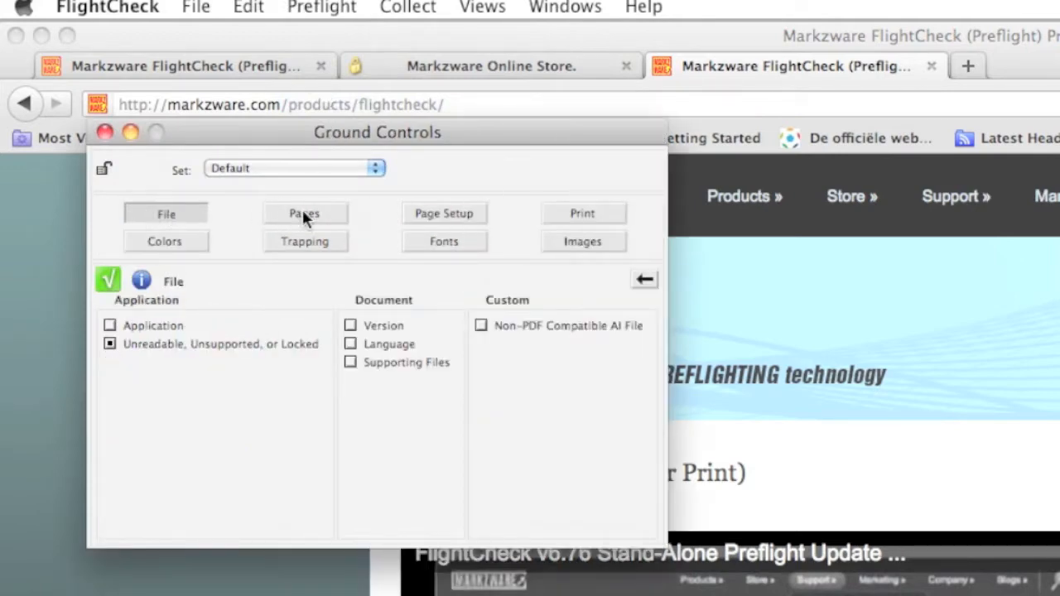
pyautogui.click(304, 212)
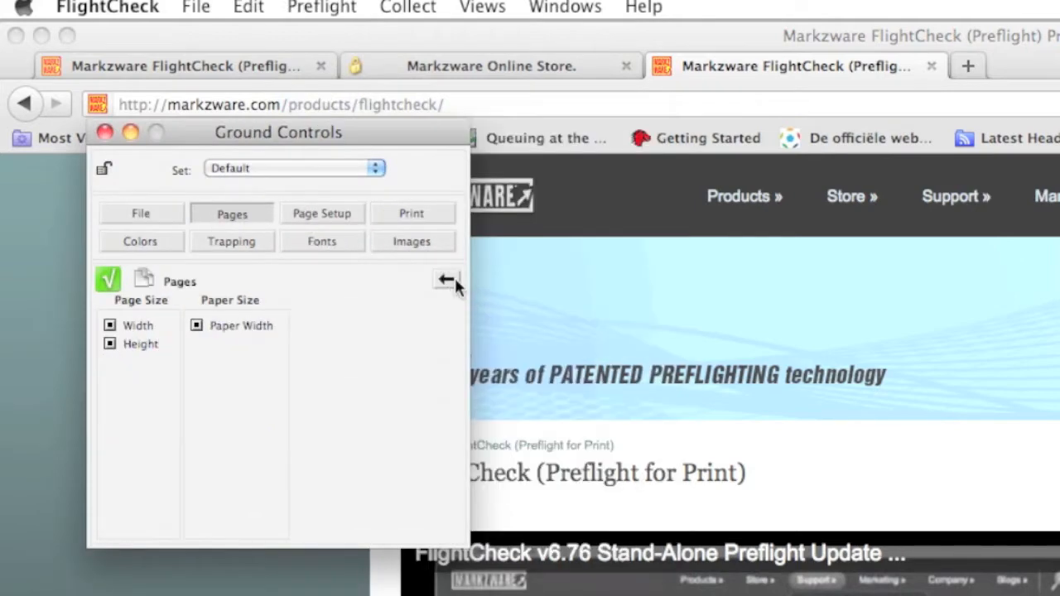
pyautogui.moveTo(418, 249)
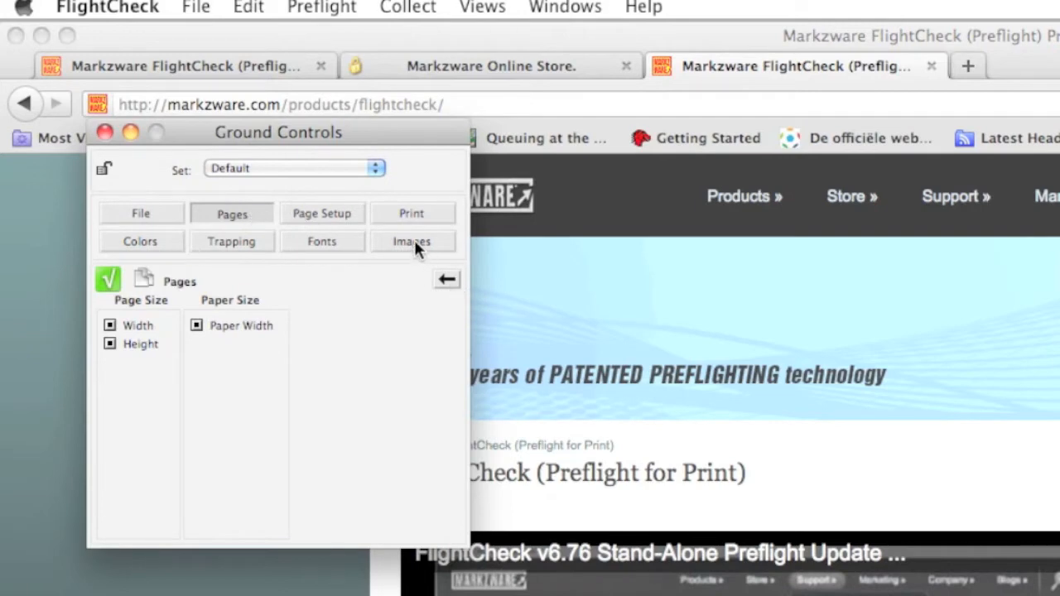
pyautogui.click(412, 241)
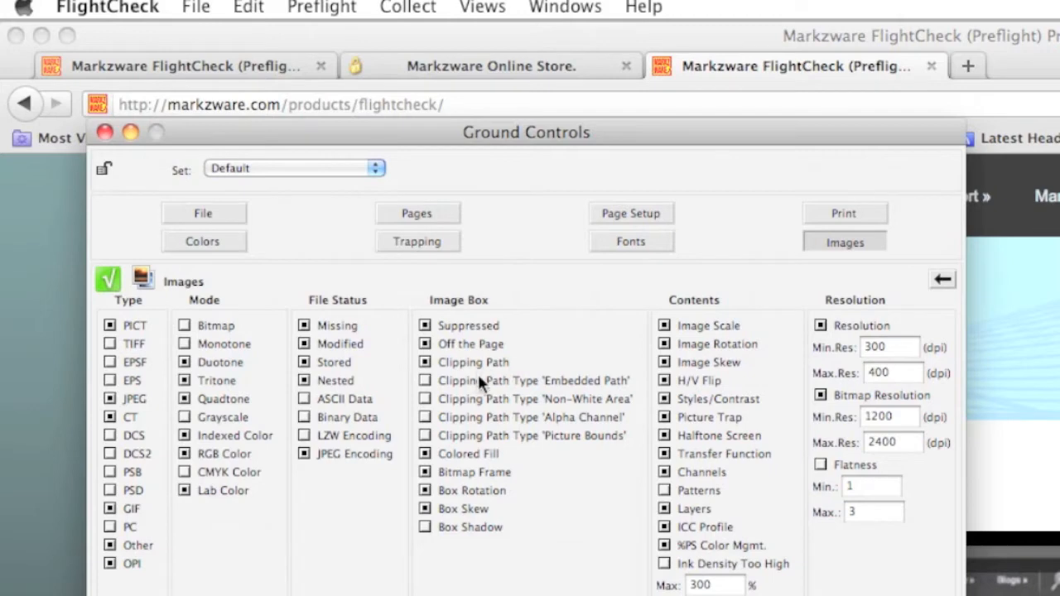
pyautogui.moveTo(476, 385)
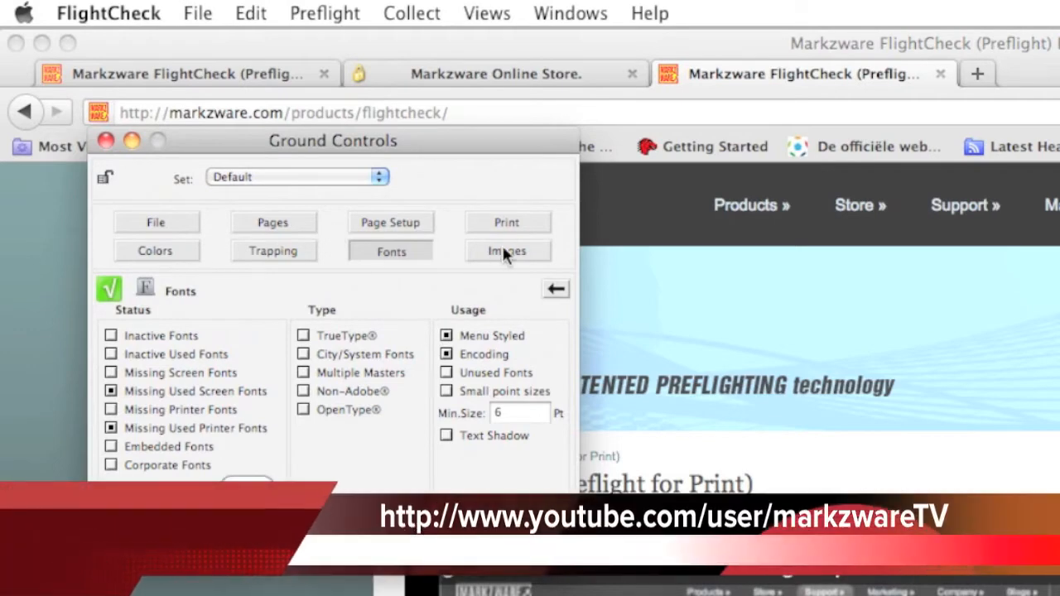
pyautogui.click(505, 251)
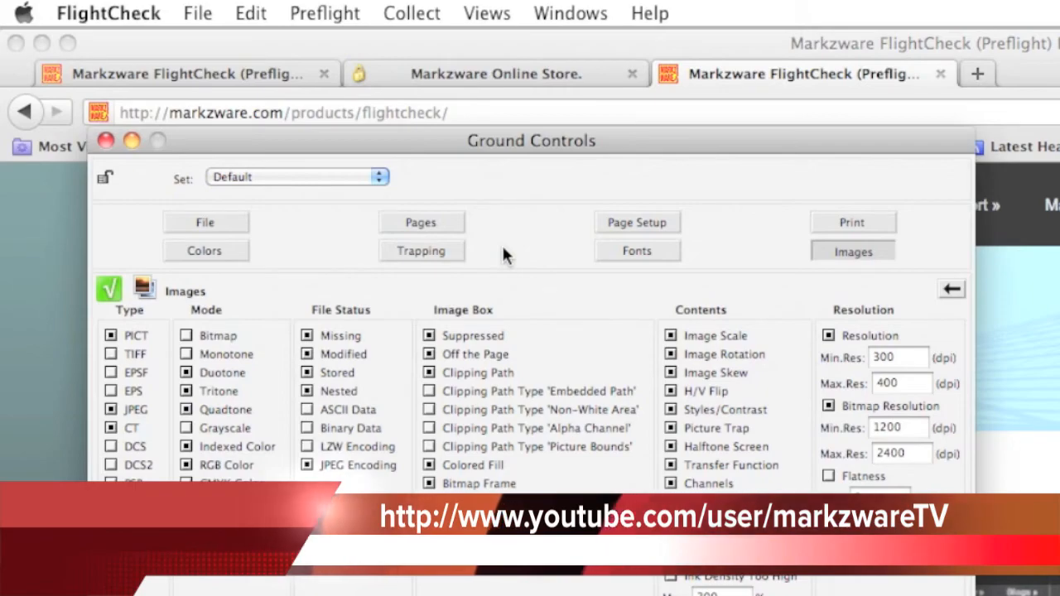
pyautogui.click(109, 12)
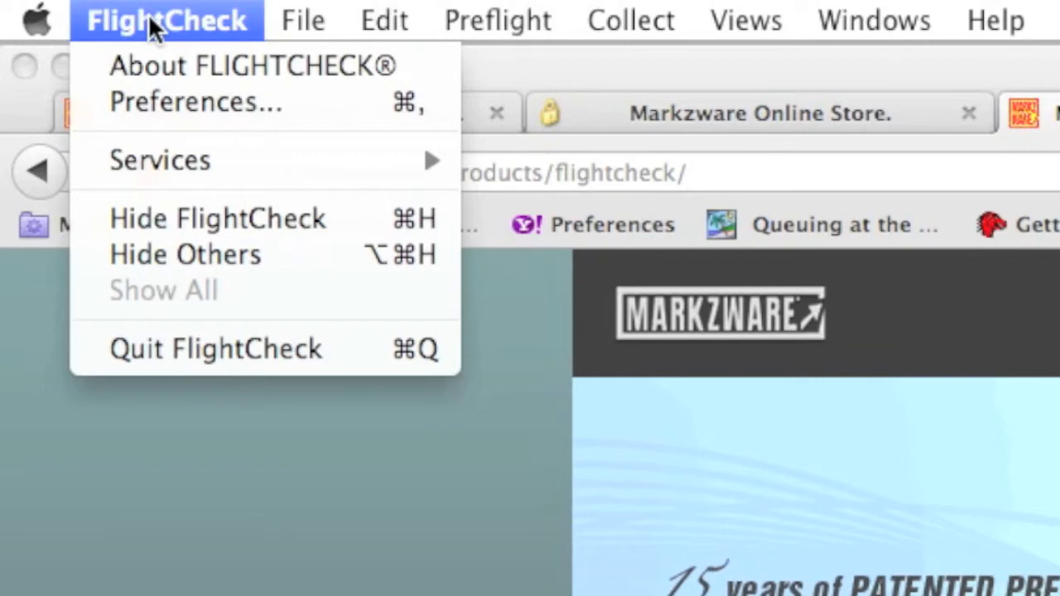
pyautogui.click(302, 19)
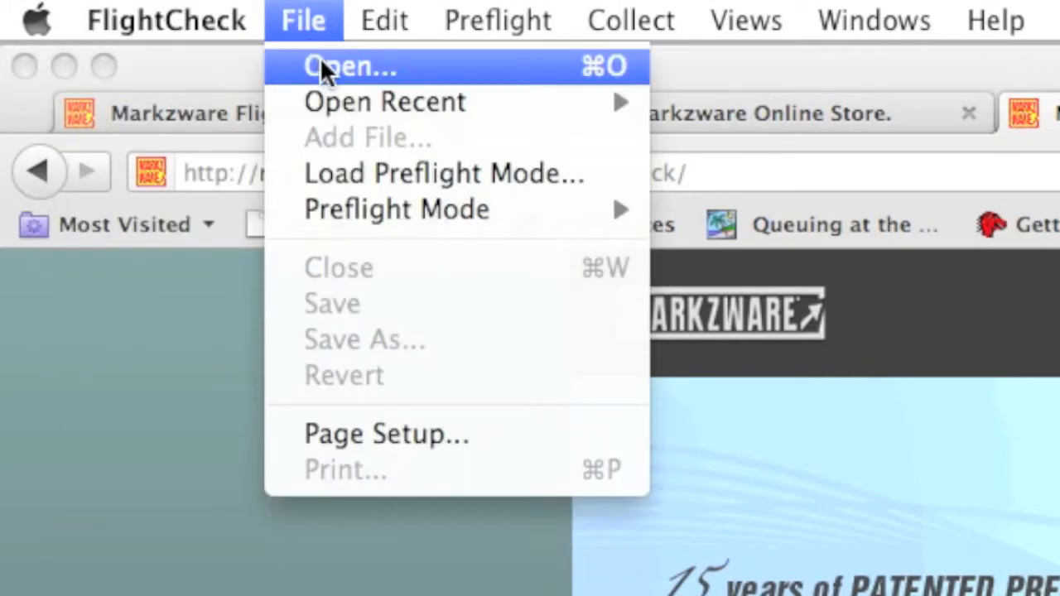
pyautogui.click(349, 66)
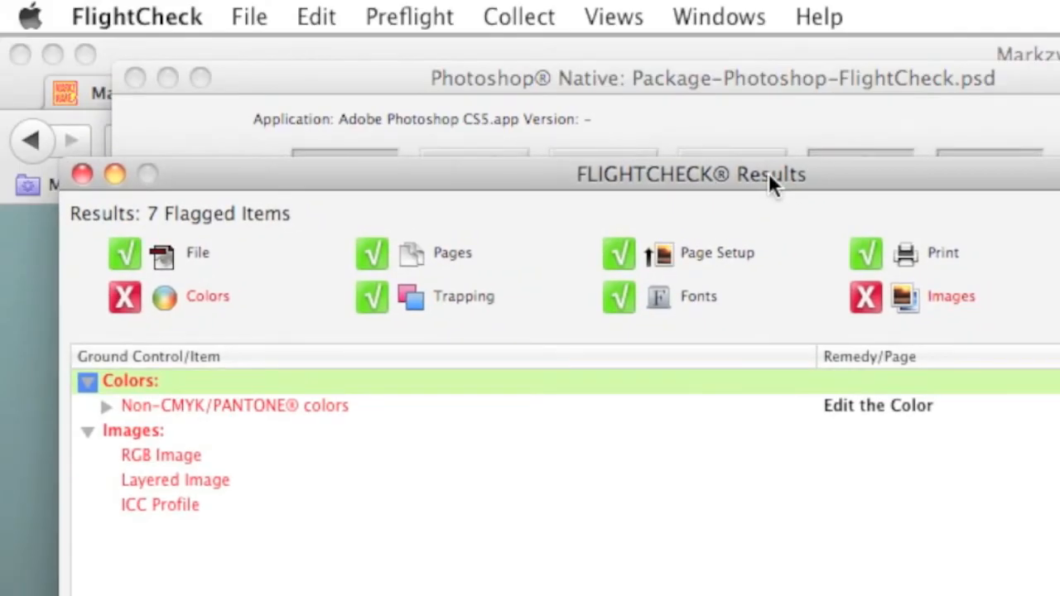
pyautogui.moveTo(205, 553)
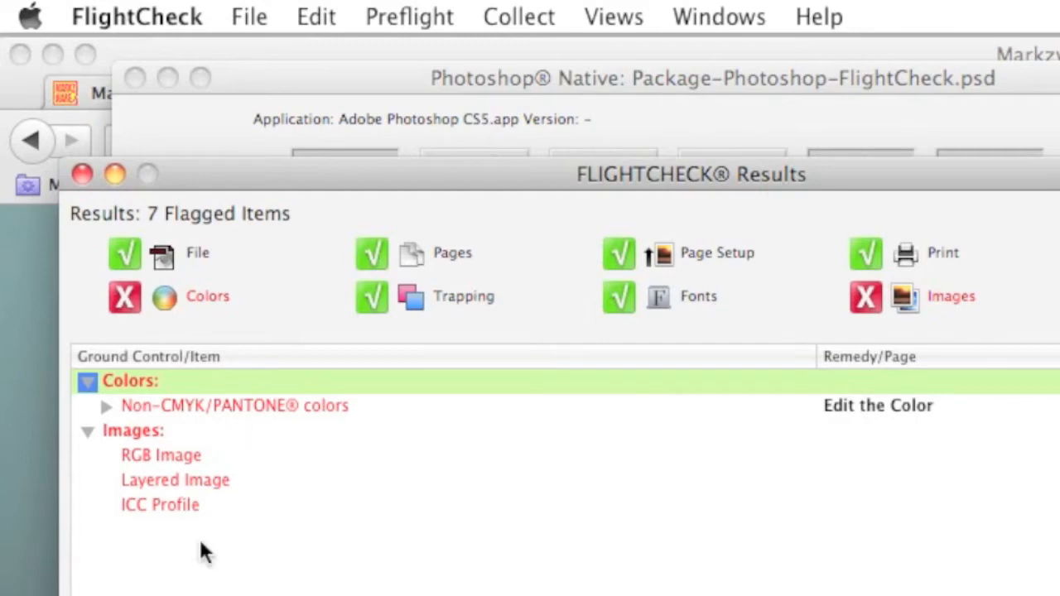
pyautogui.moveTo(199, 480)
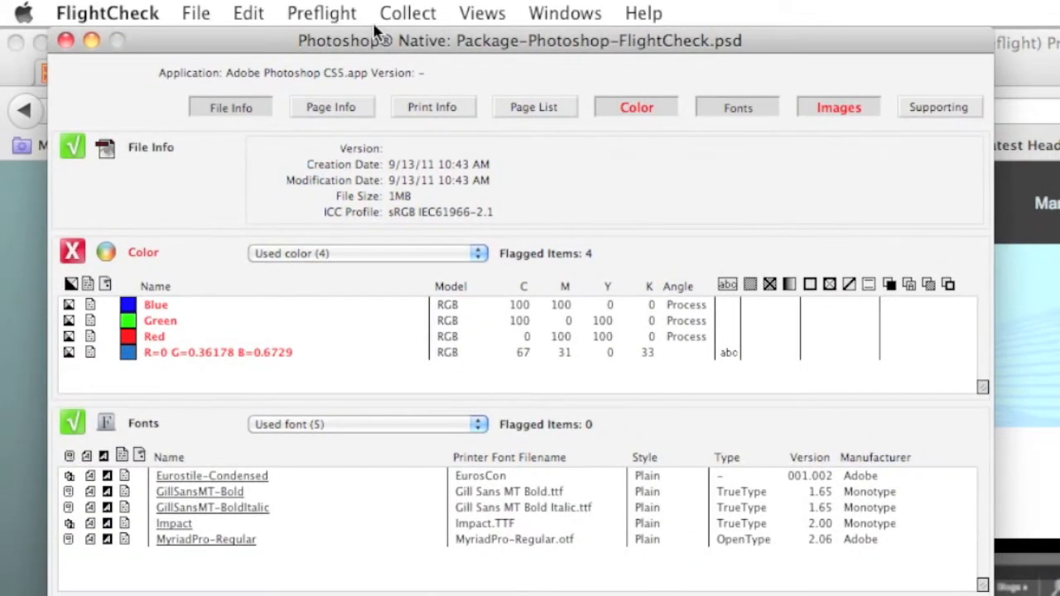
pyautogui.moveTo(429, 371)
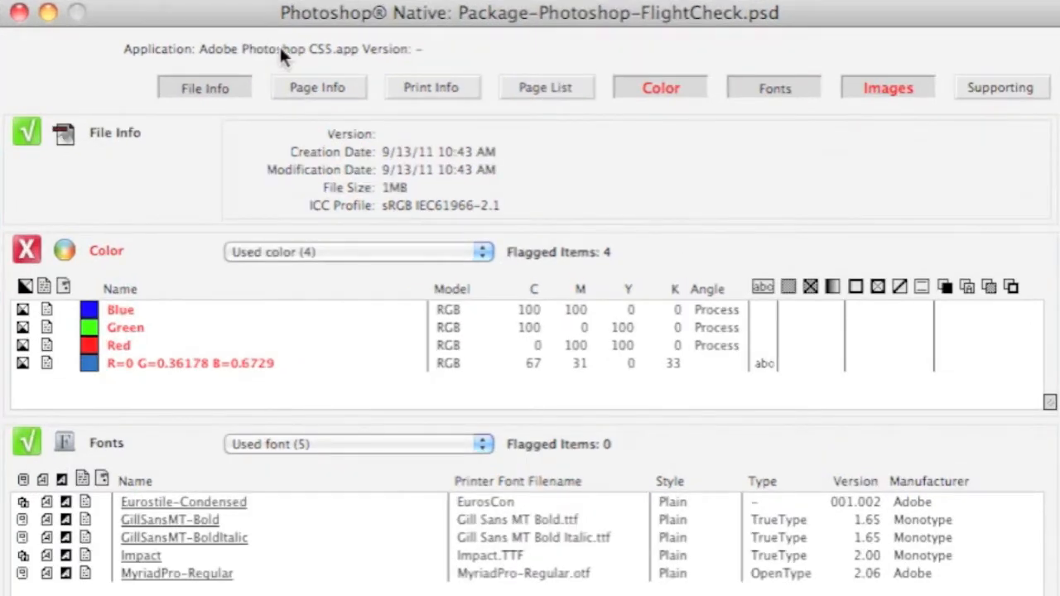
pyautogui.moveTo(286, 54)
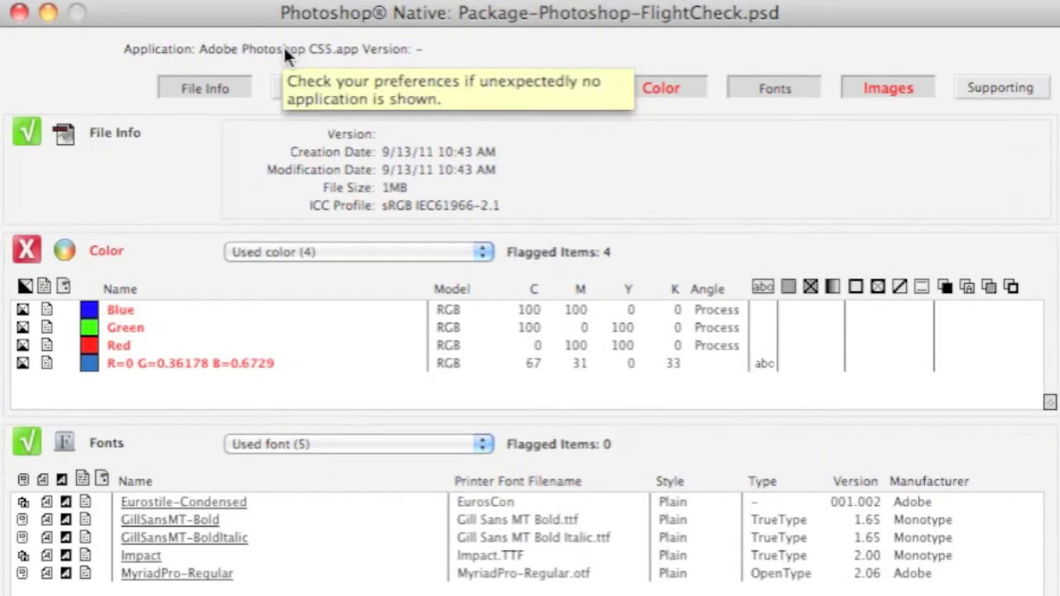
pyautogui.moveTo(300, 54)
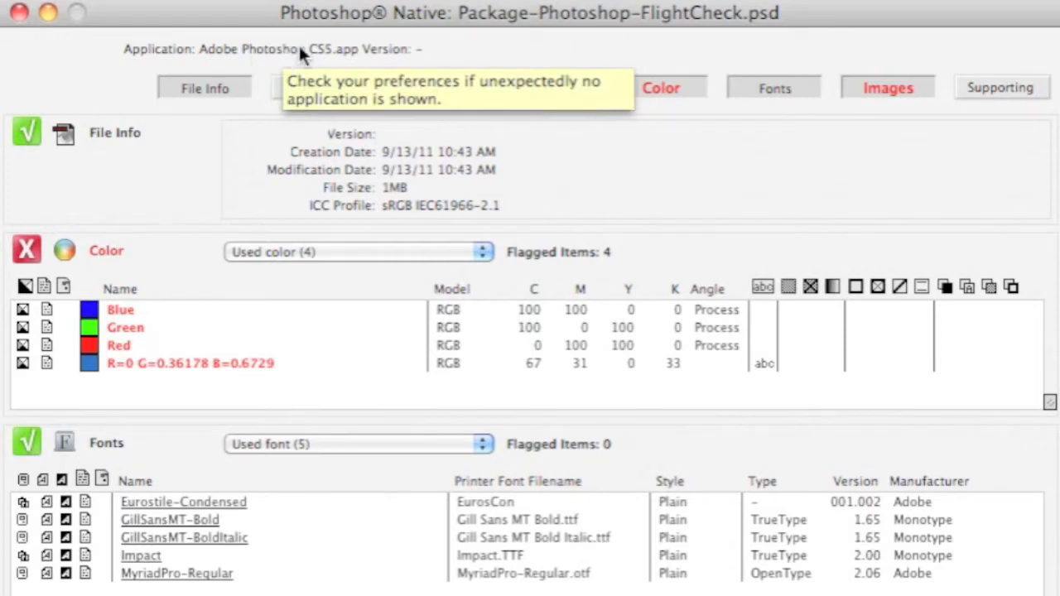
pyautogui.moveTo(369, 213)
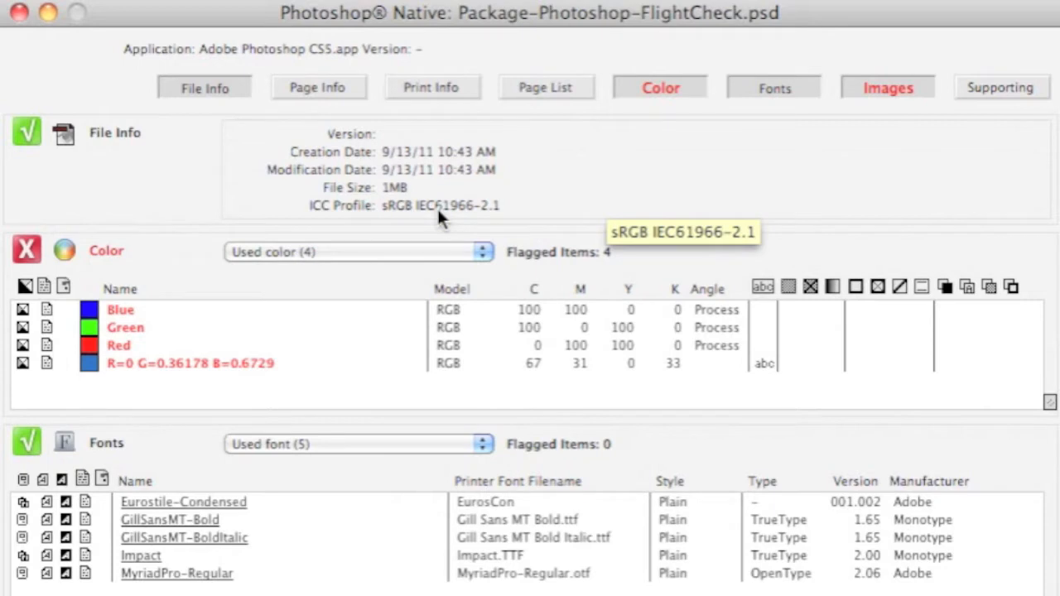
pyautogui.moveTo(429, 208)
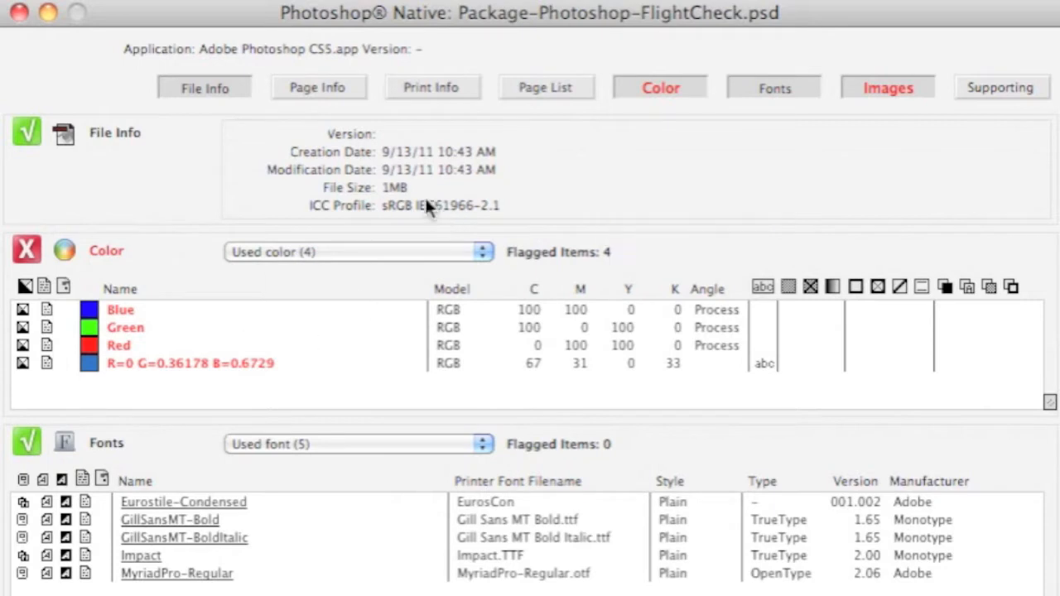
# Scroll the report down to the Images section flagging the RGB Photoshop file.
pyautogui.click(318, 87)
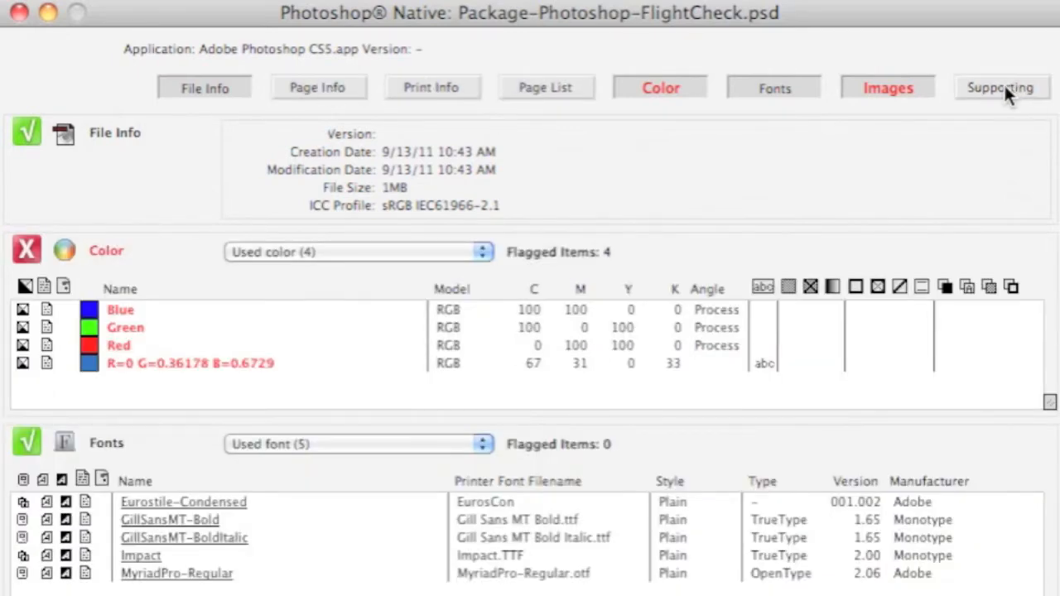
pyautogui.moveTo(754, 135)
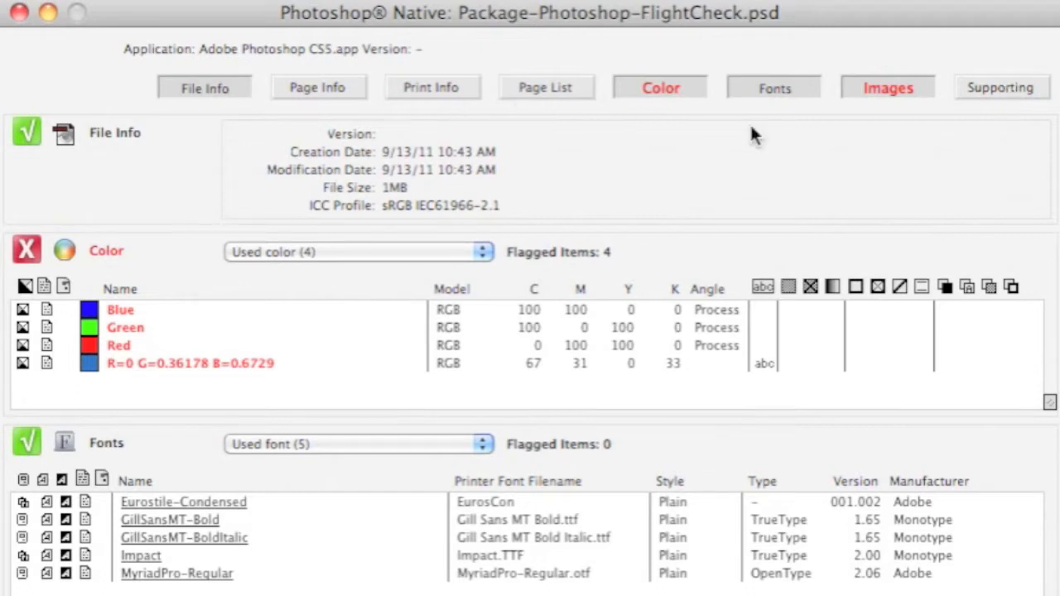
pyautogui.moveTo(278, 464)
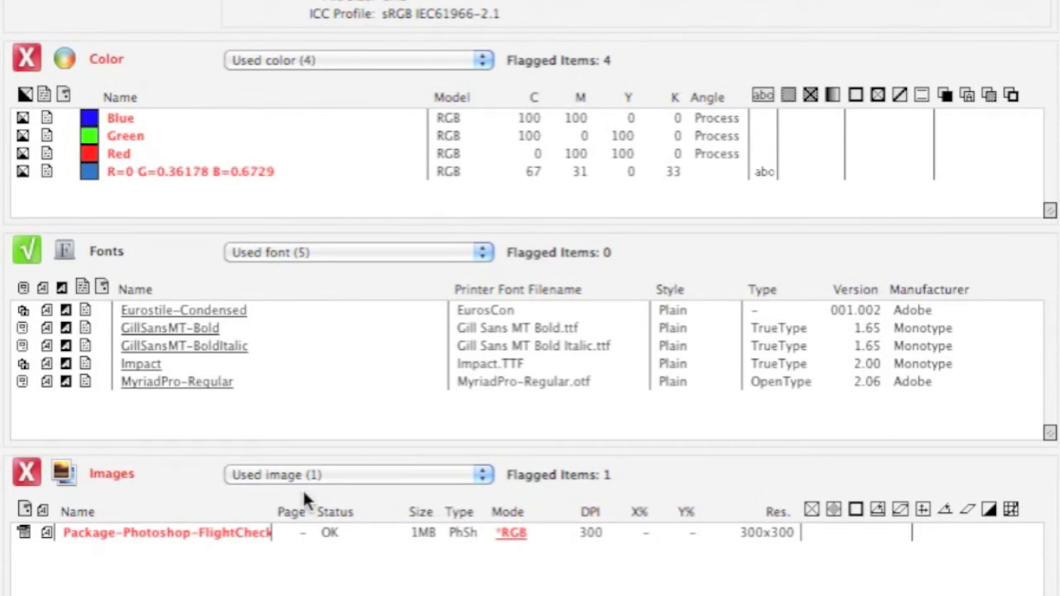
pyautogui.moveTo(336, 502)
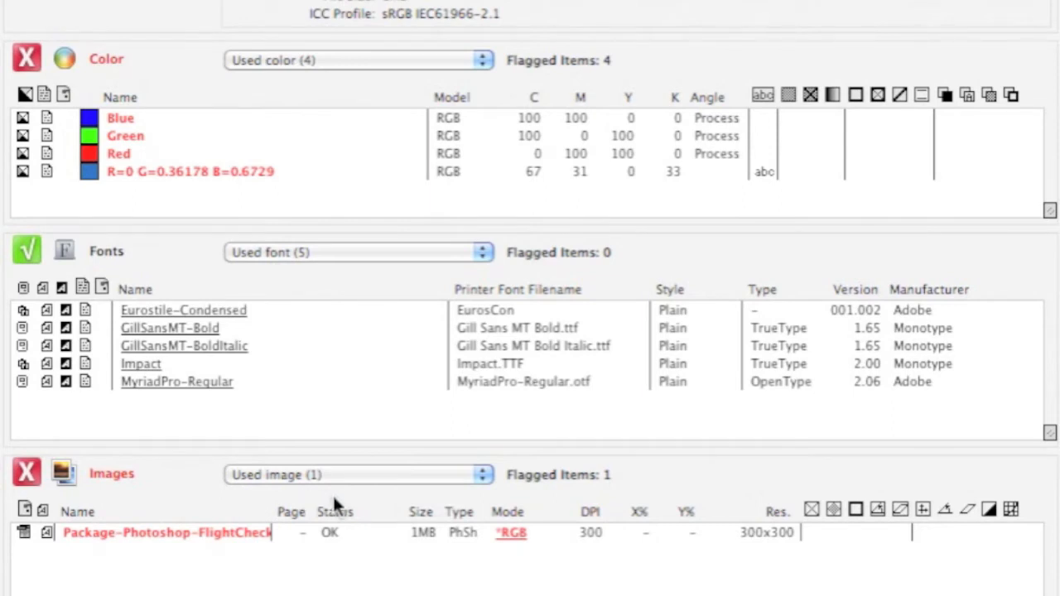
pyautogui.scroll(-3)
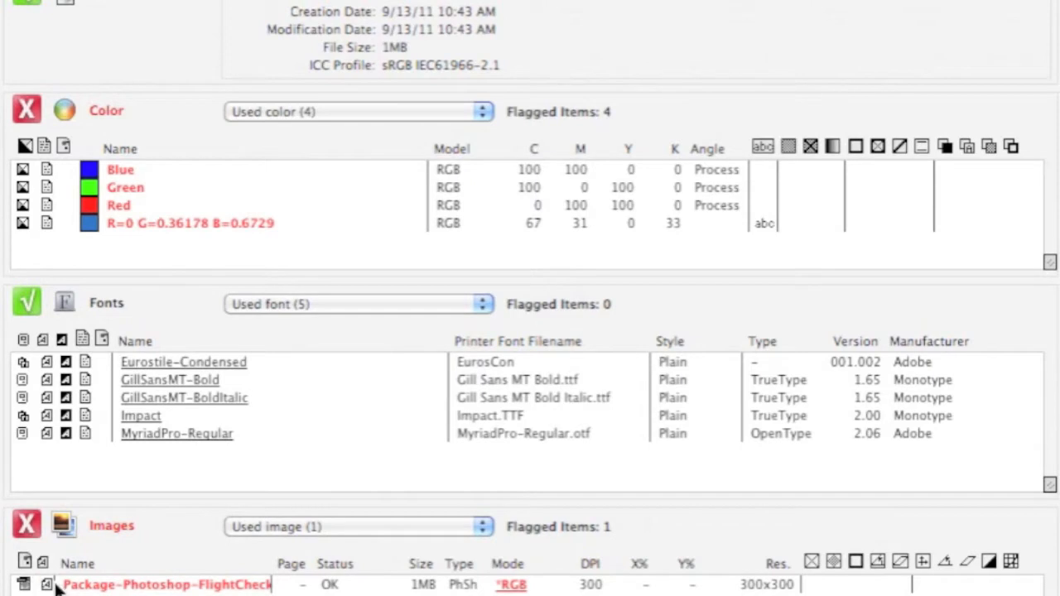
# Review the Package-Photoshop-FlightCheck image details, including its preview and five fonts, then open it.
pyautogui.doubleClick(165, 585)
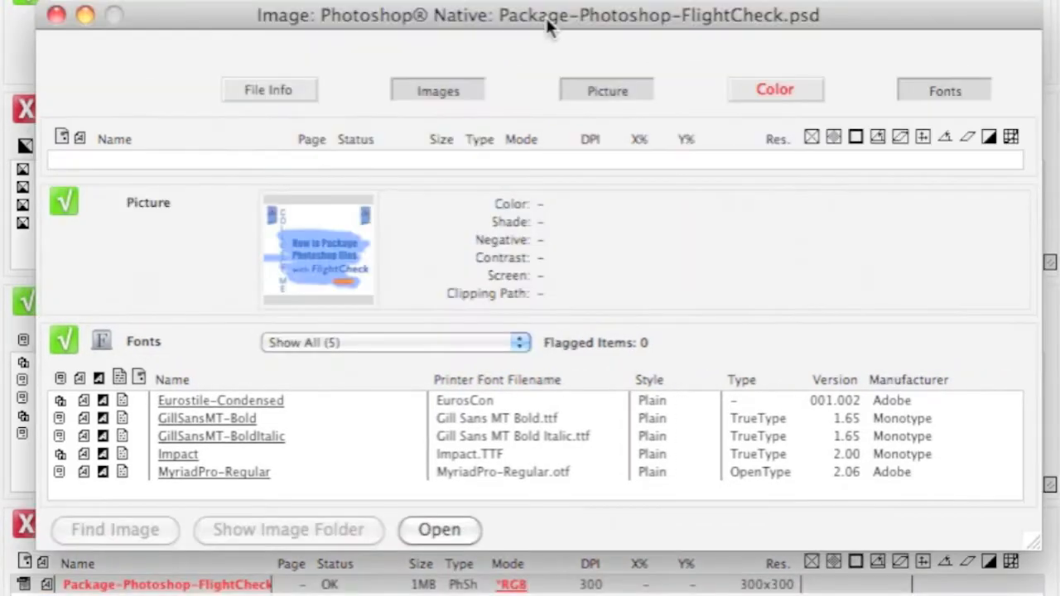
pyautogui.moveTo(344, 277)
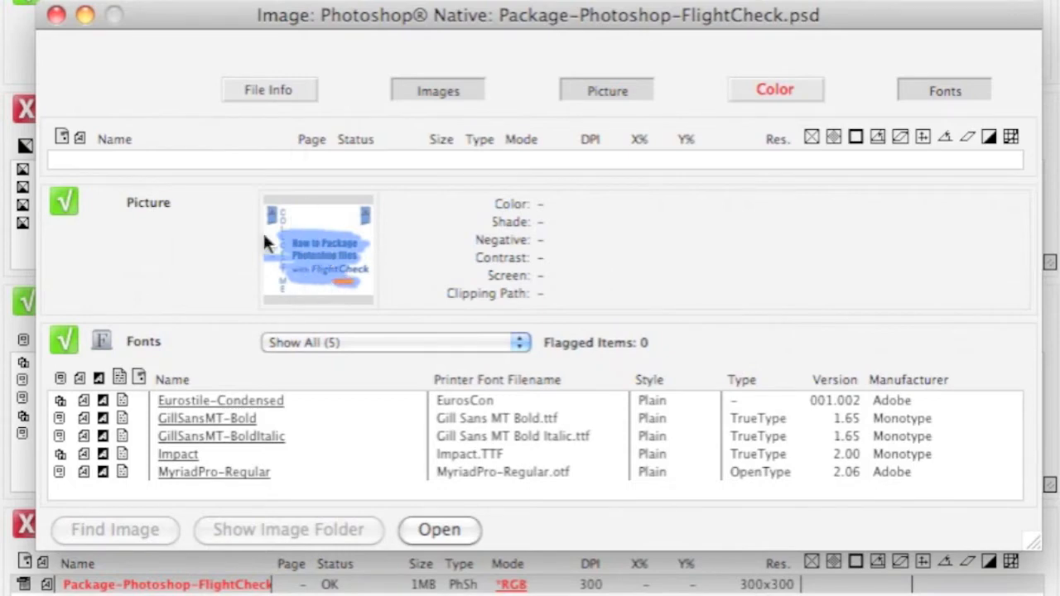
pyautogui.moveTo(323, 255)
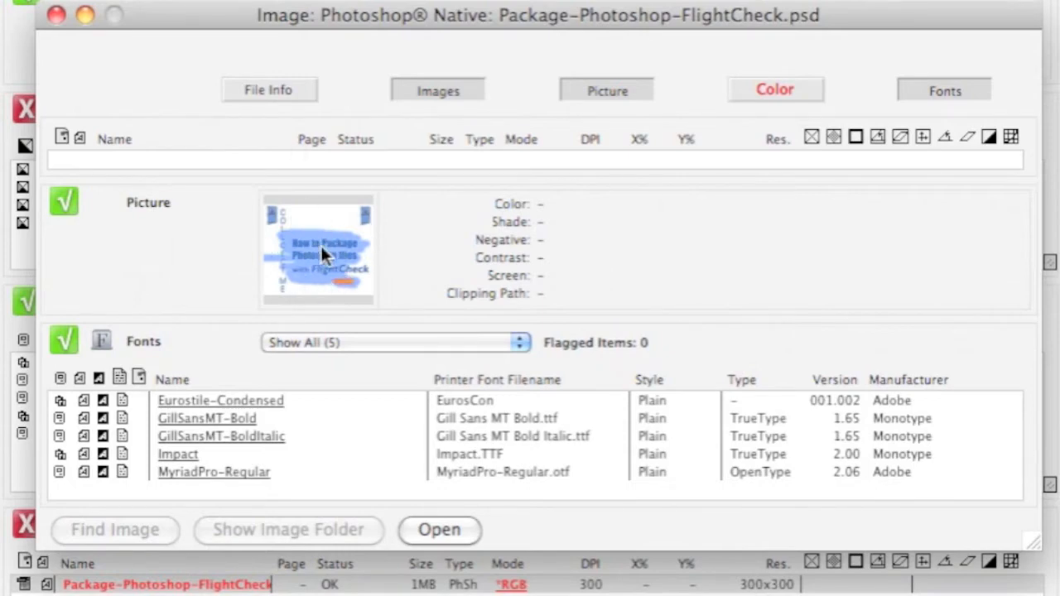
pyautogui.moveTo(219, 517)
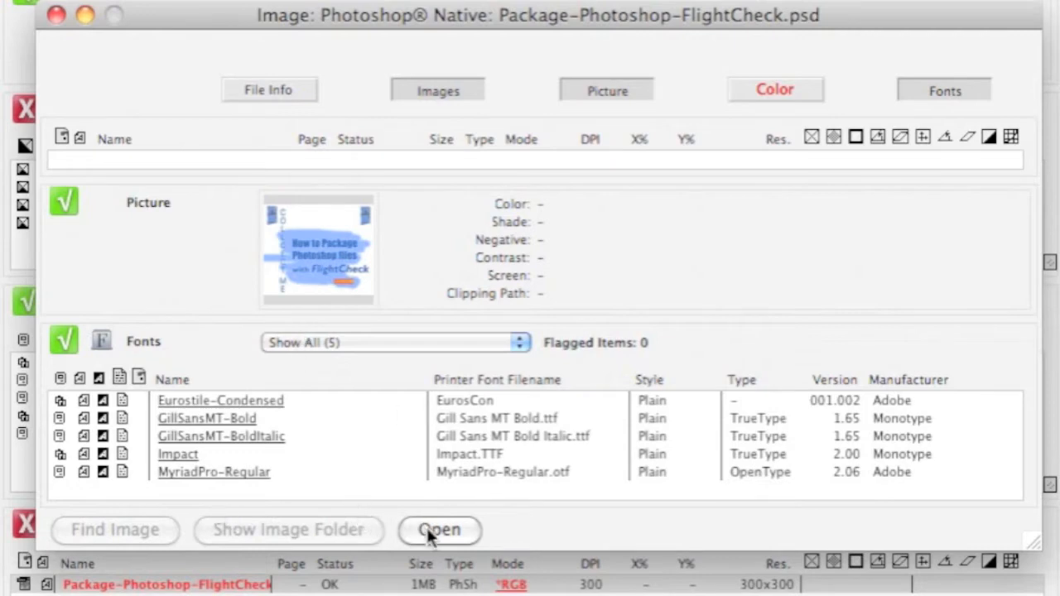
pyautogui.click(775, 89)
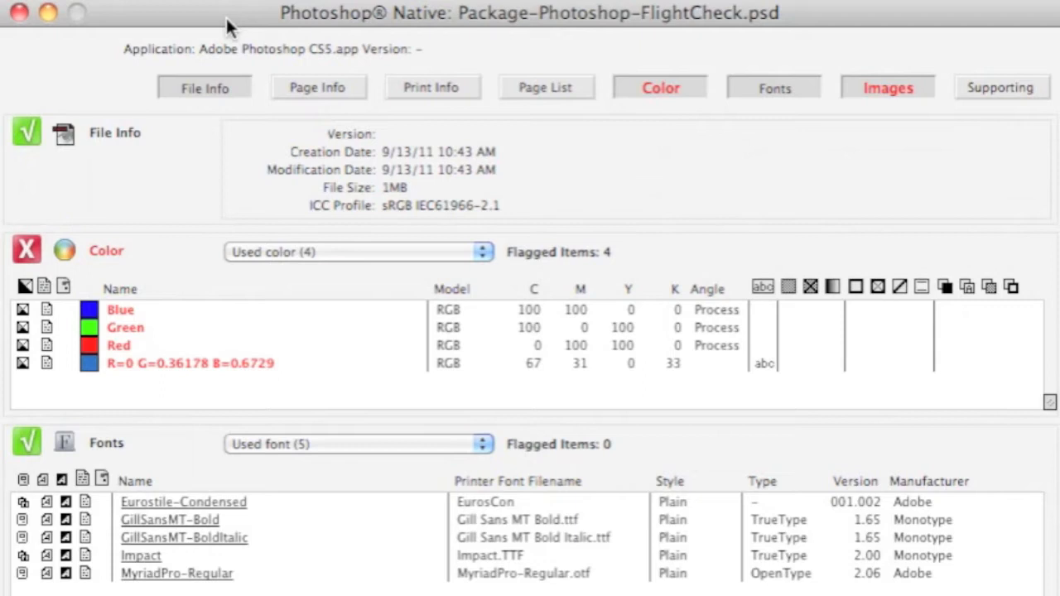
pyautogui.moveTo(320, 58)
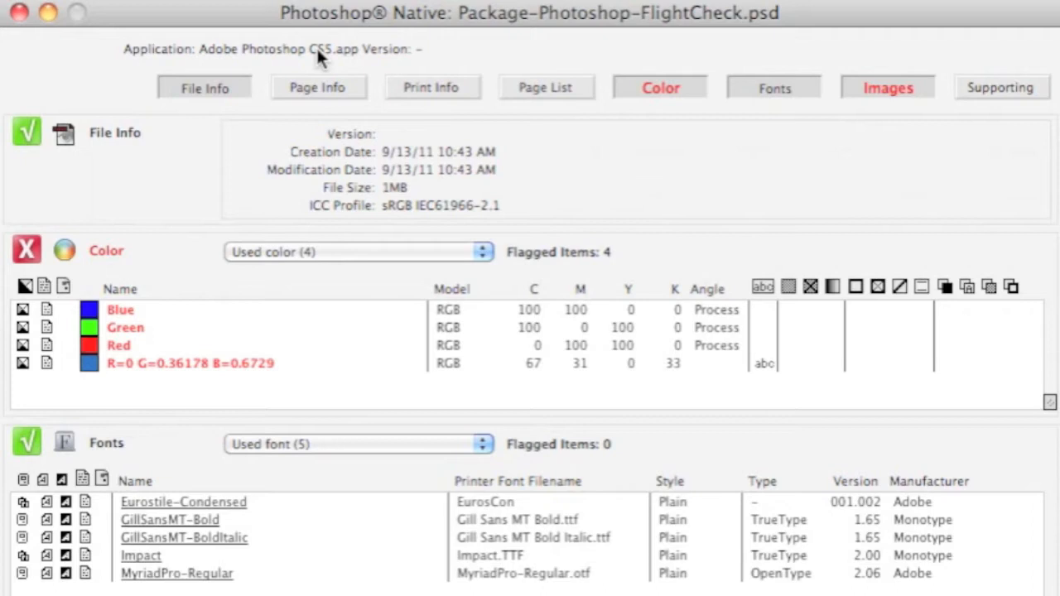
pyautogui.moveTo(286, 75)
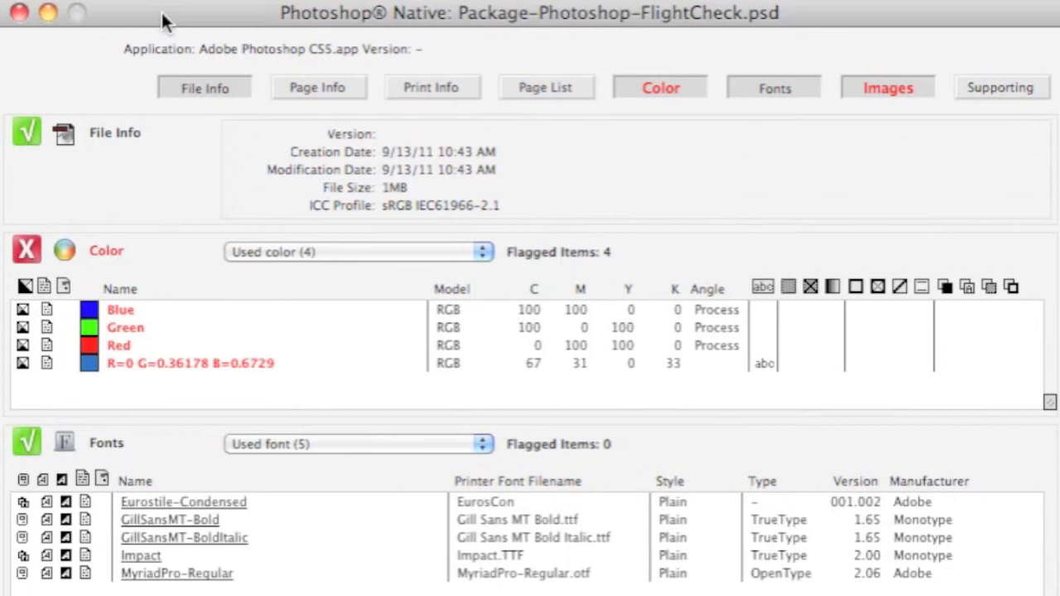
pyautogui.moveTo(443, 186)
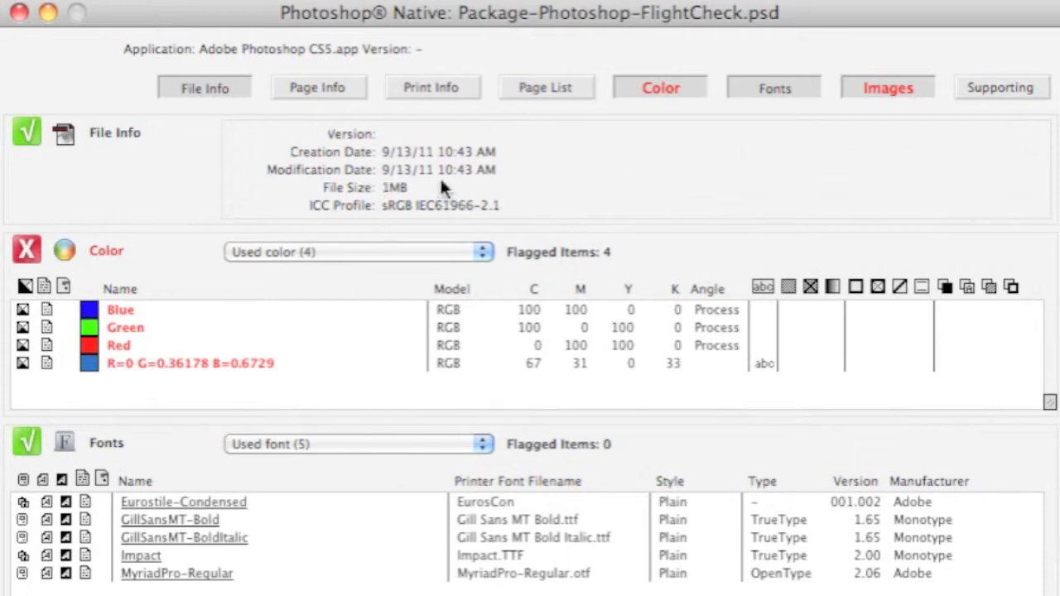
pyautogui.moveTo(441, 187)
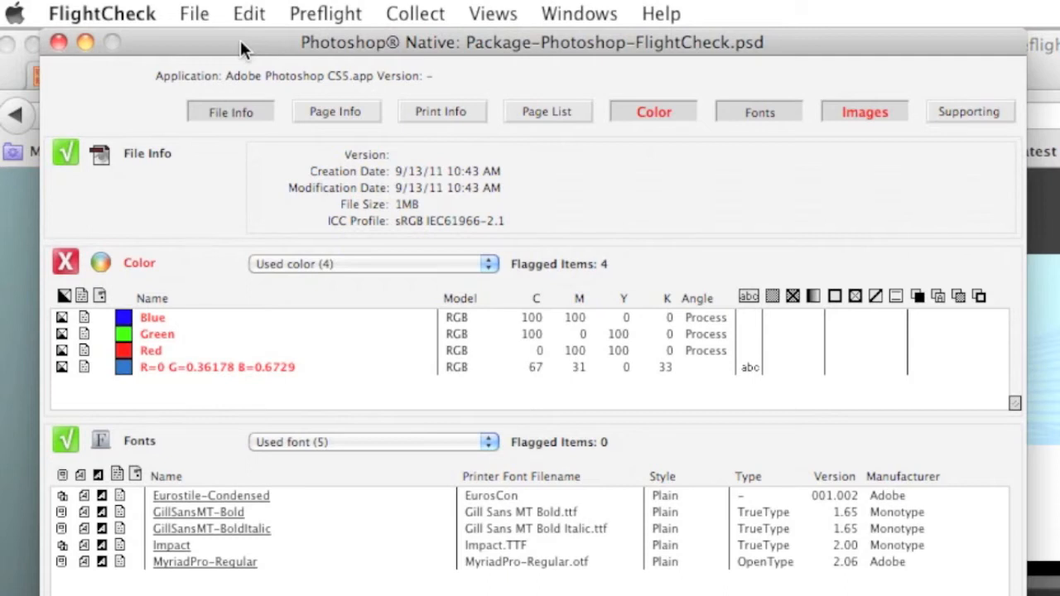
pyautogui.moveTo(248, 49)
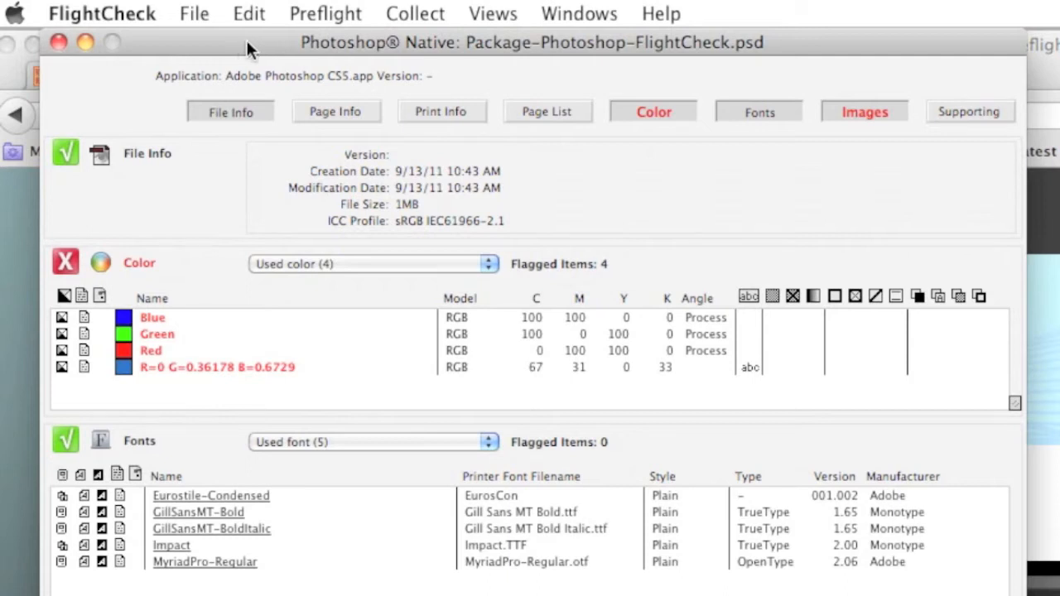
pyautogui.moveTo(355, 52)
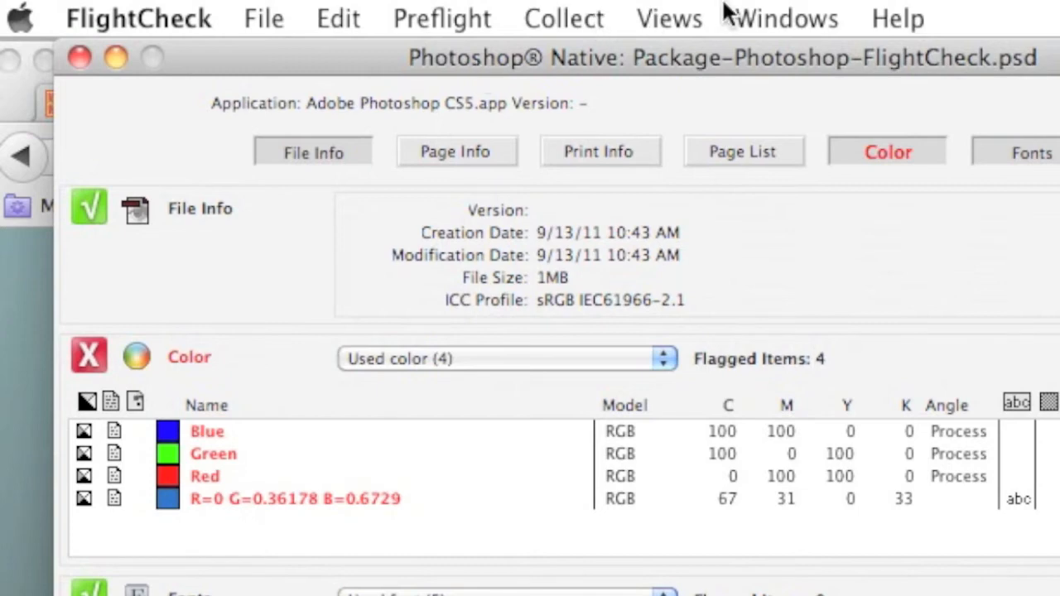
# Choose Collect > Collect Job to package the job's 7 files.
pyautogui.click(563, 19)
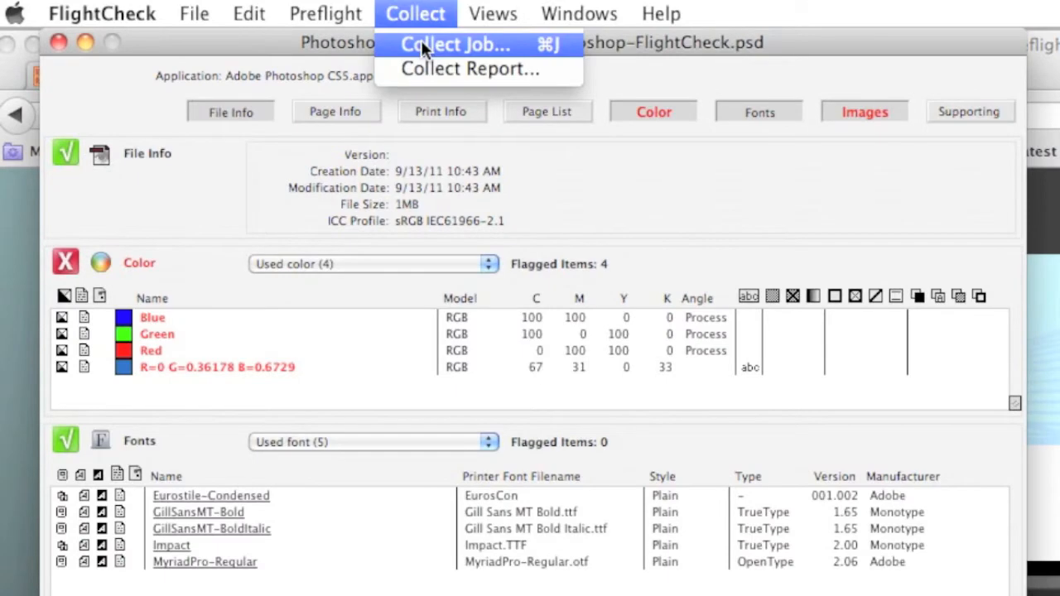
pyautogui.click(454, 44)
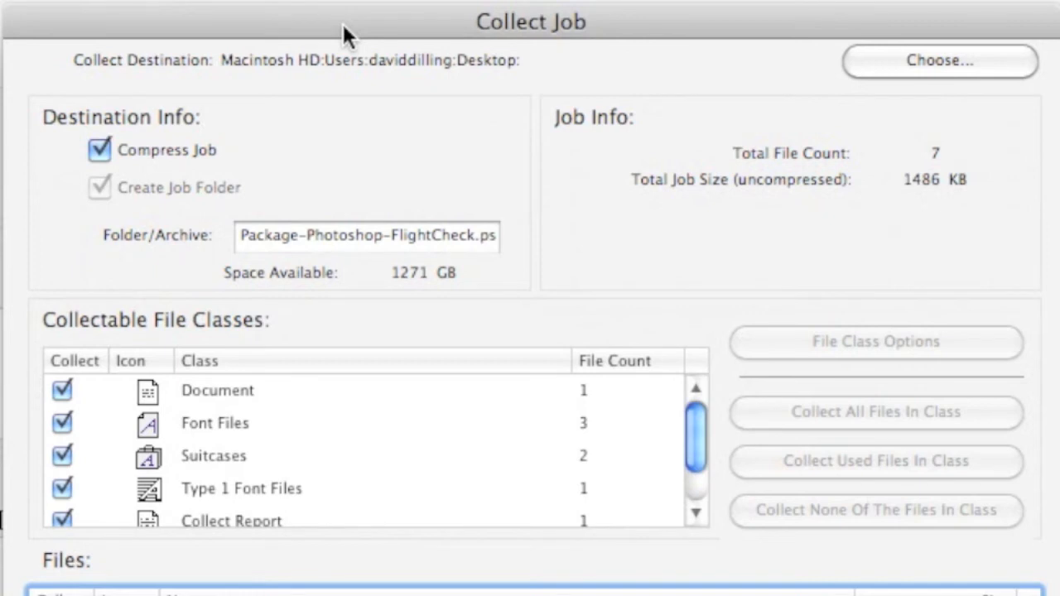
pyautogui.moveTo(141, 192)
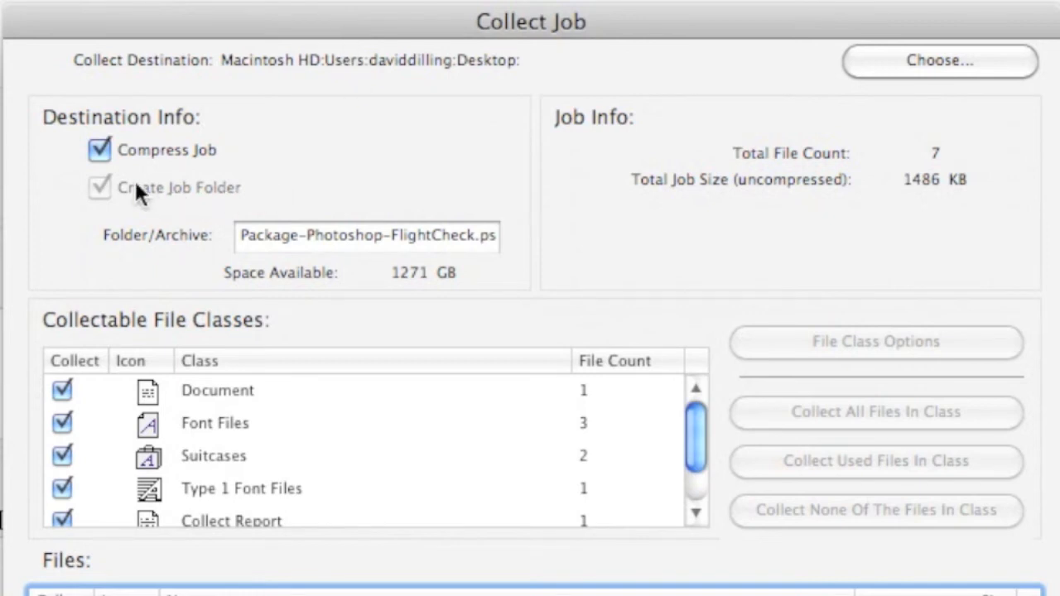
# Disable the separate job folder and keep Compress Job enabled so the archive ends in .zip.
pyautogui.click(99, 149)
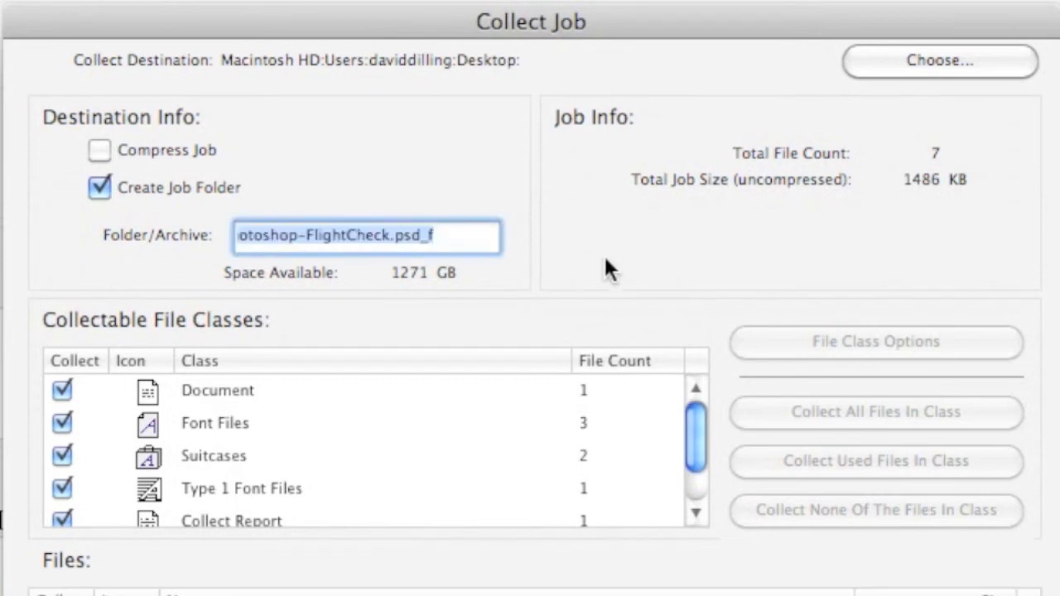
pyautogui.click(99, 187)
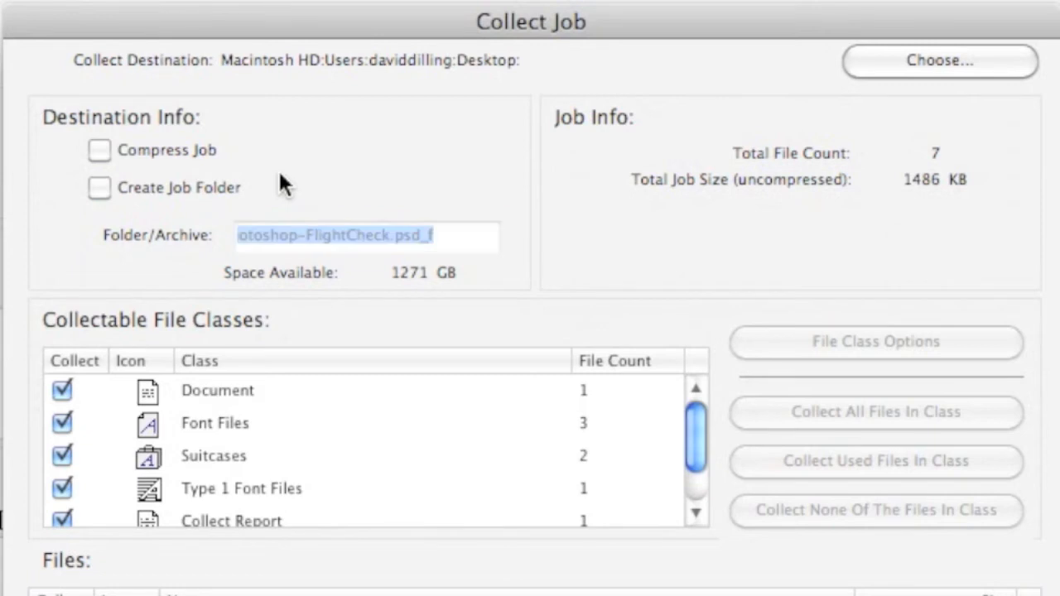
pyautogui.moveTo(308, 218)
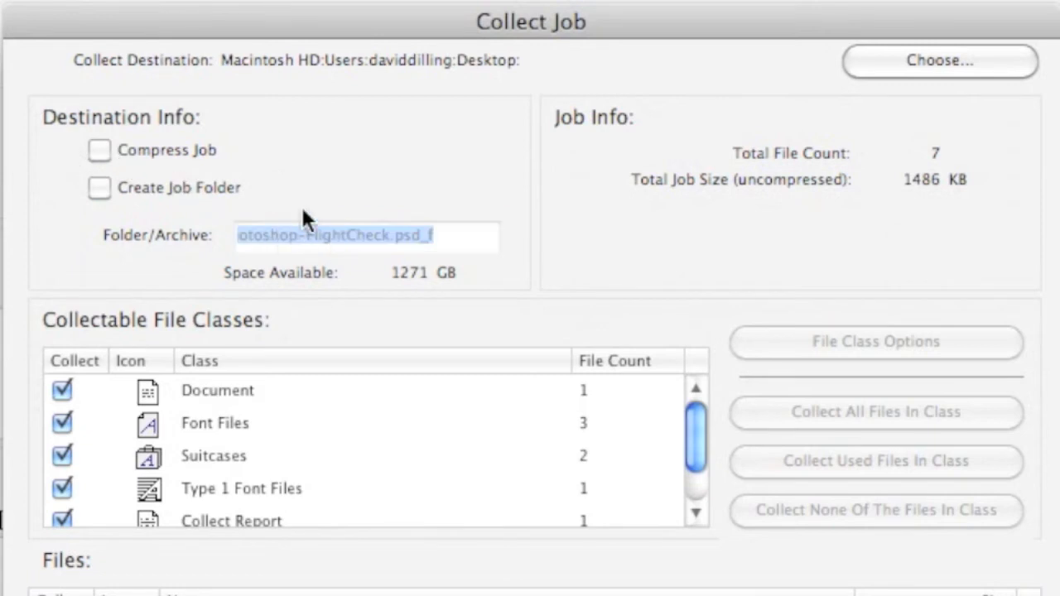
pyautogui.click(98, 150)
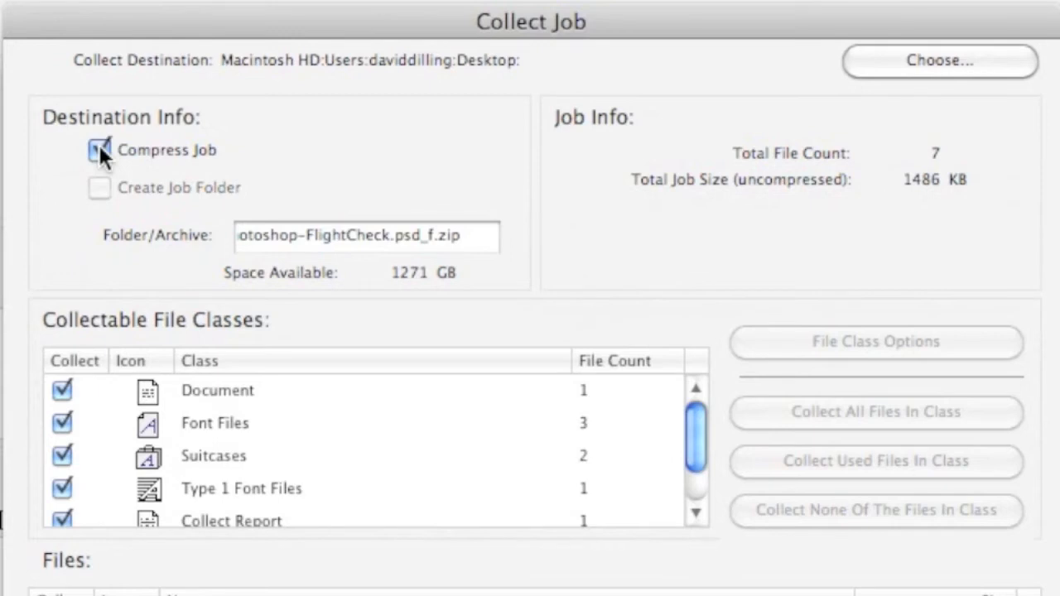
pyautogui.click(99, 150)
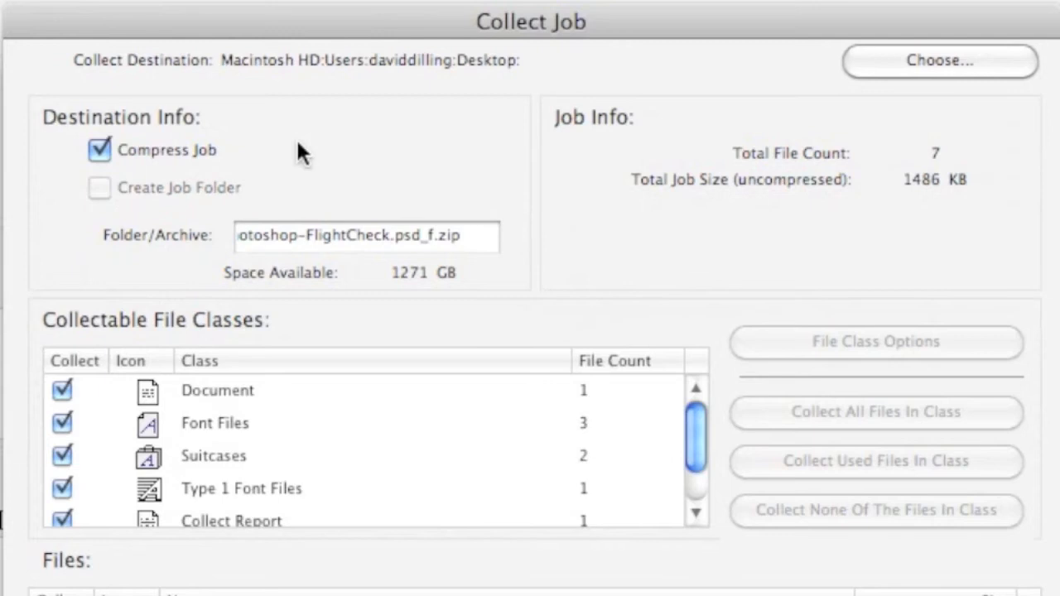
# Review the Collect options and collect into Package-Photoshop-FlightCheck.psd_f.zip on the Desktop.
pyautogui.scroll(-3)
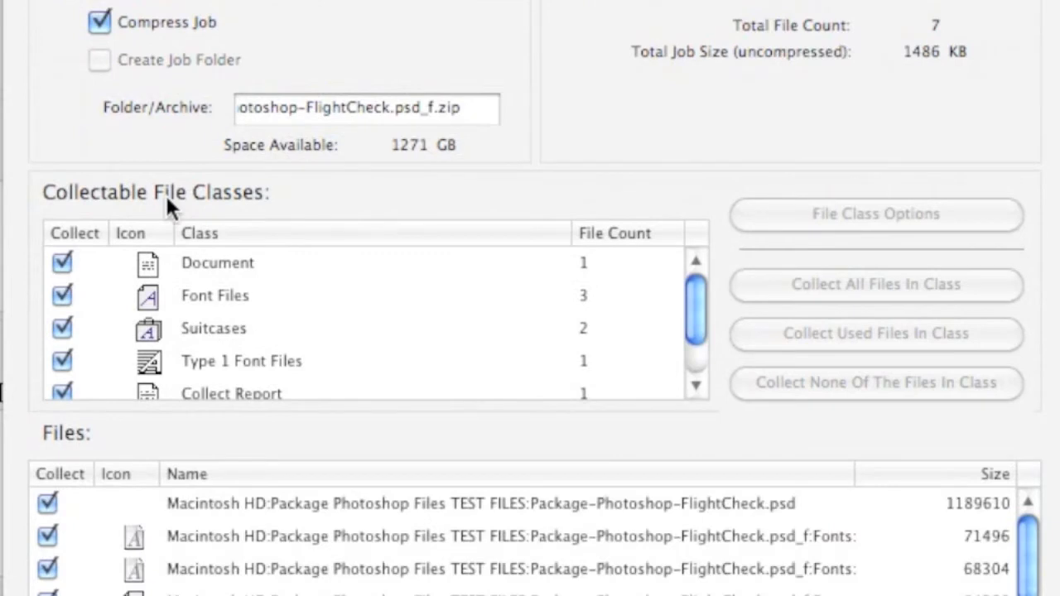
pyautogui.moveTo(188, 205)
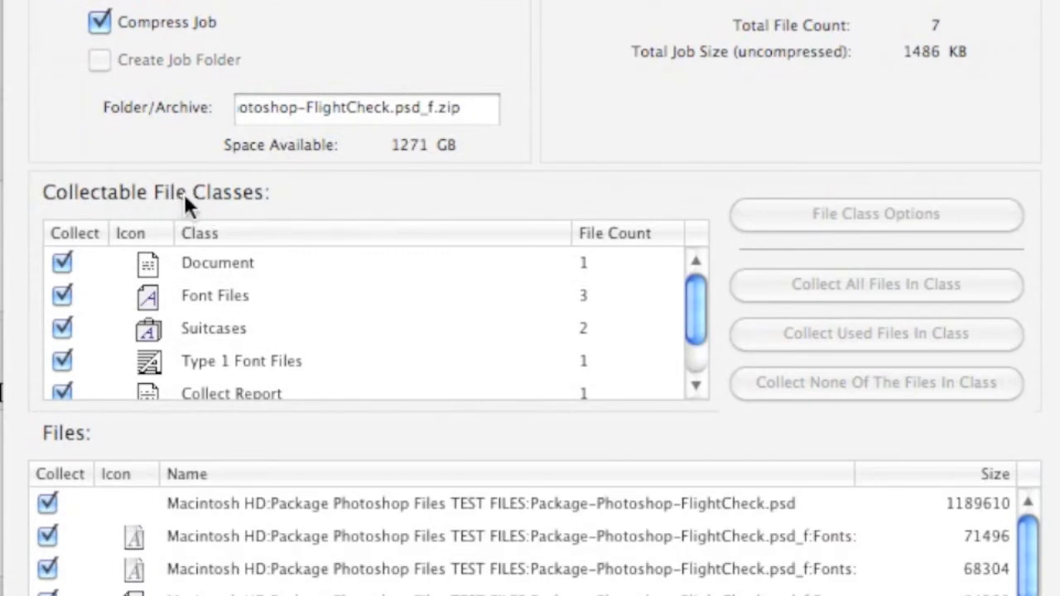
pyautogui.moveTo(698, 311)
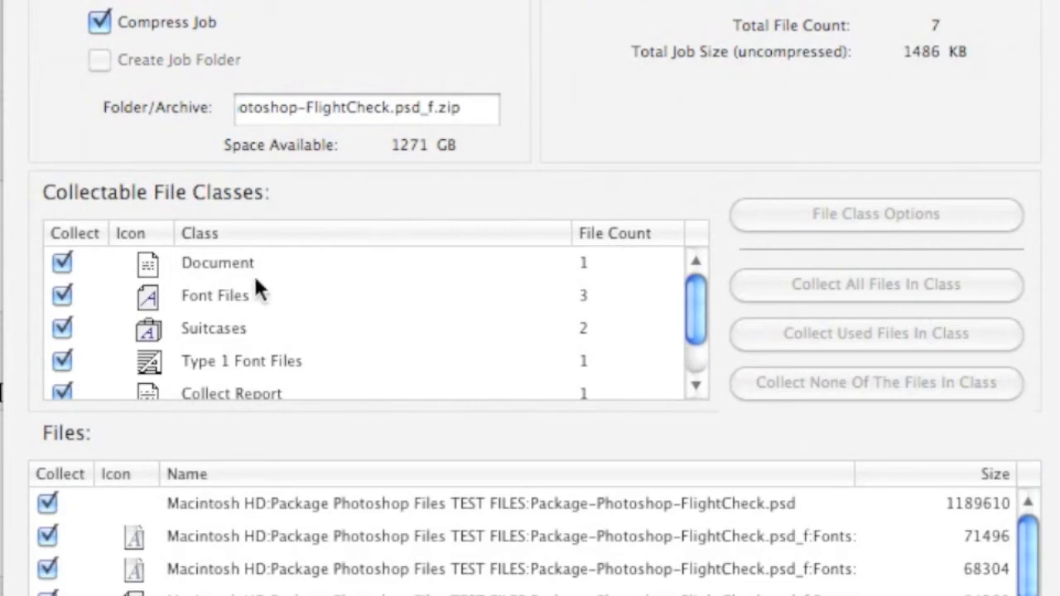
pyautogui.moveTo(217, 343)
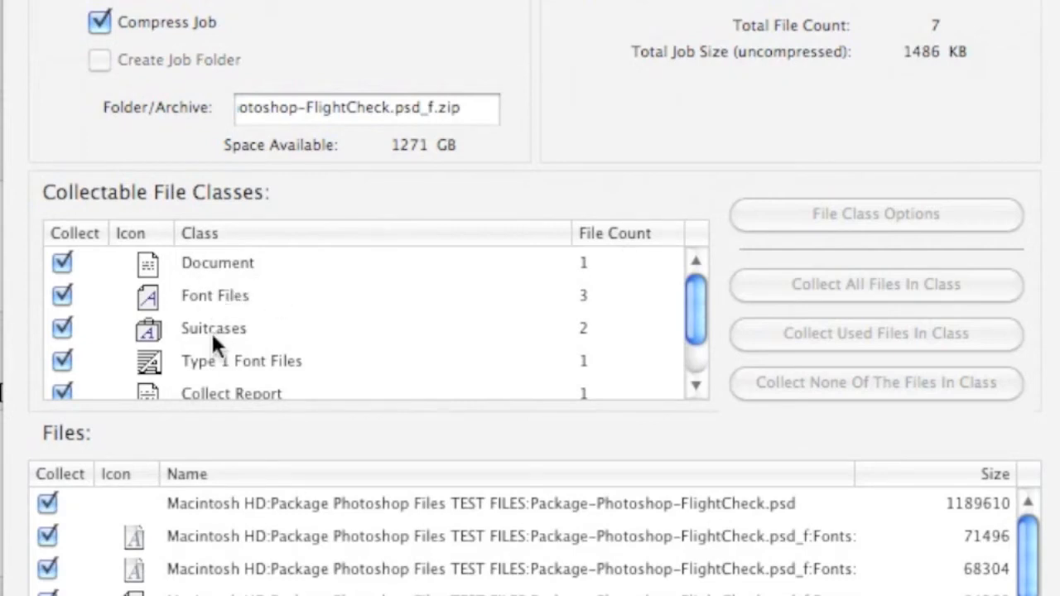
pyautogui.moveTo(661, 330)
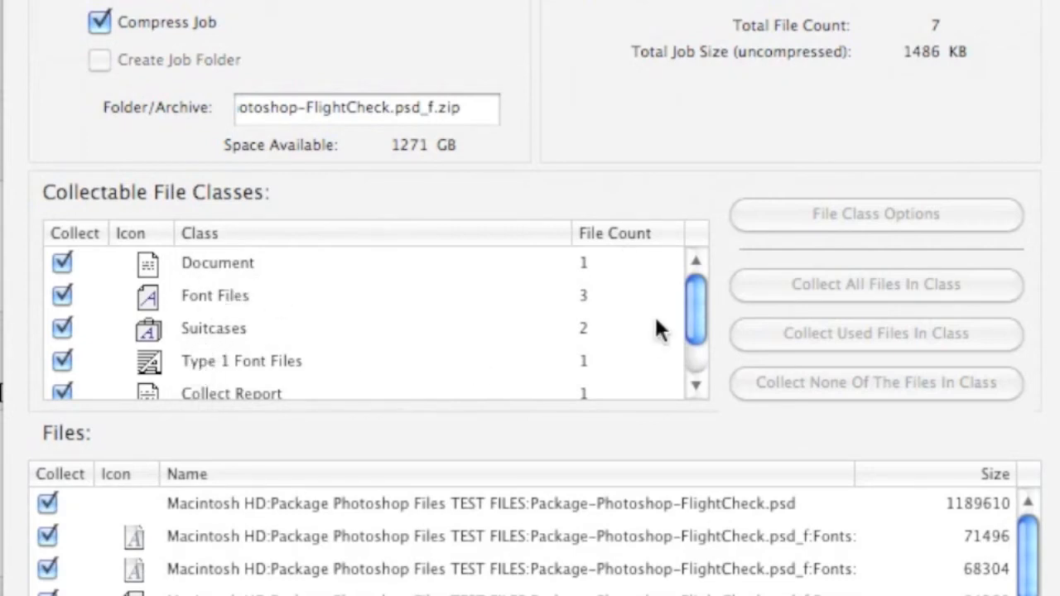
pyautogui.scroll(-3)
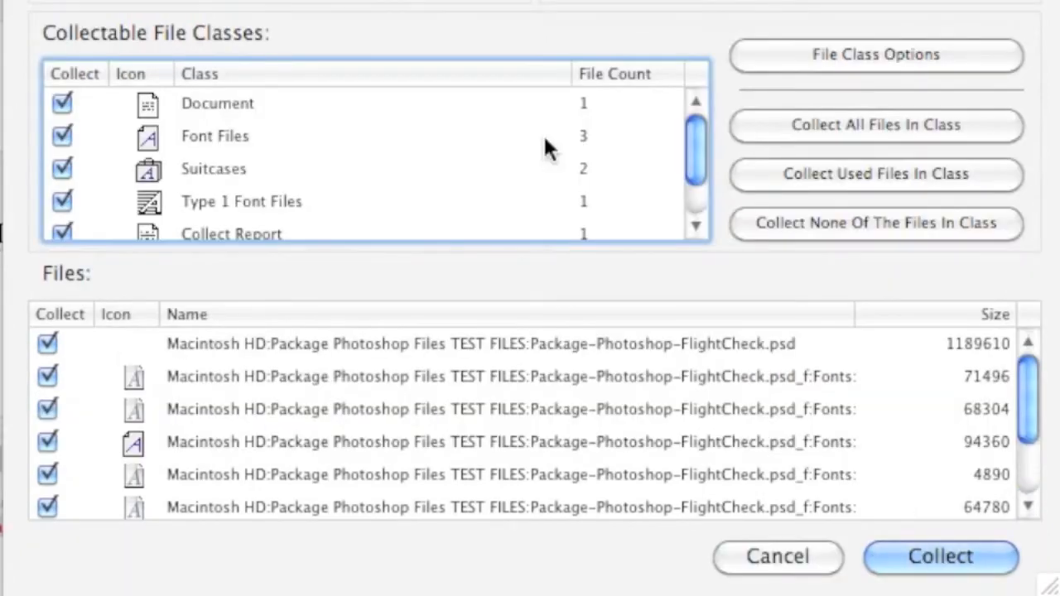
pyautogui.moveTo(960, 447)
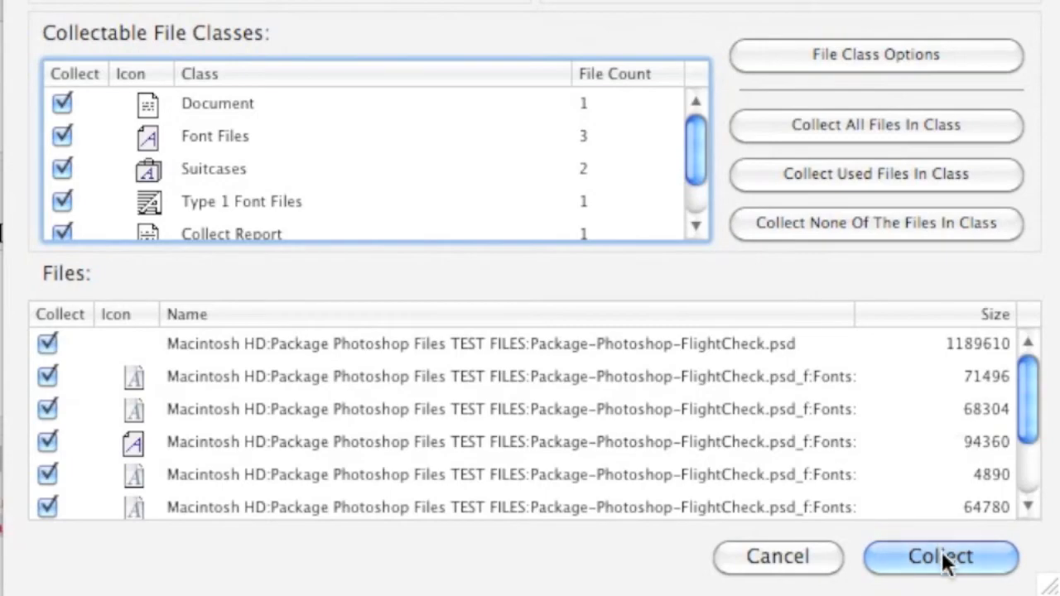
pyautogui.click(940, 557)
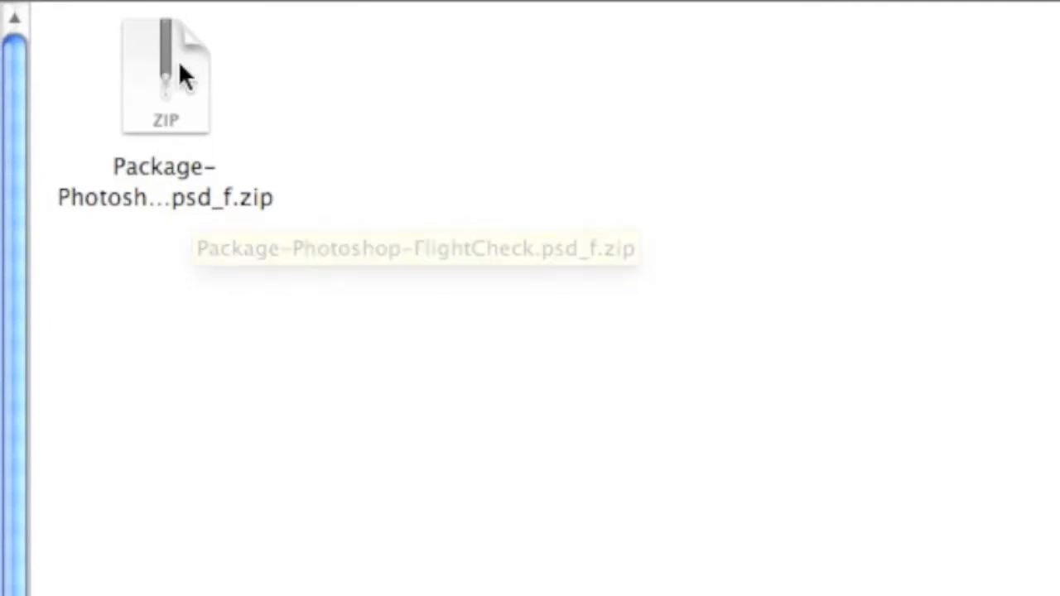
# Unzip Package-Photoshop-FlightCheck.psd_f.zip, select CollectReport.txt and open the Fonts folder.
pyautogui.doubleClick(166, 75)
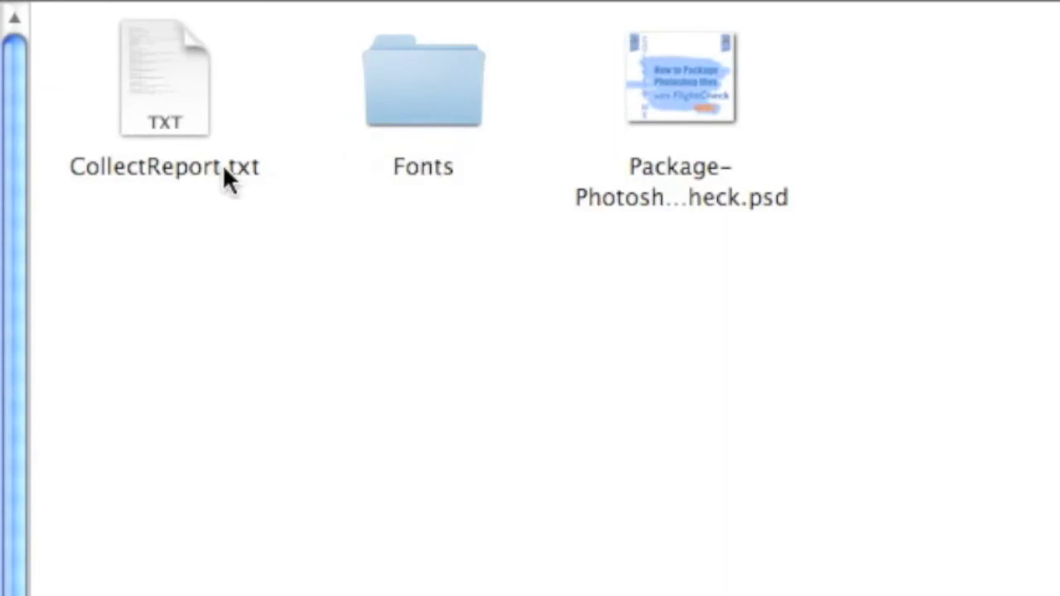
pyautogui.click(164, 79)
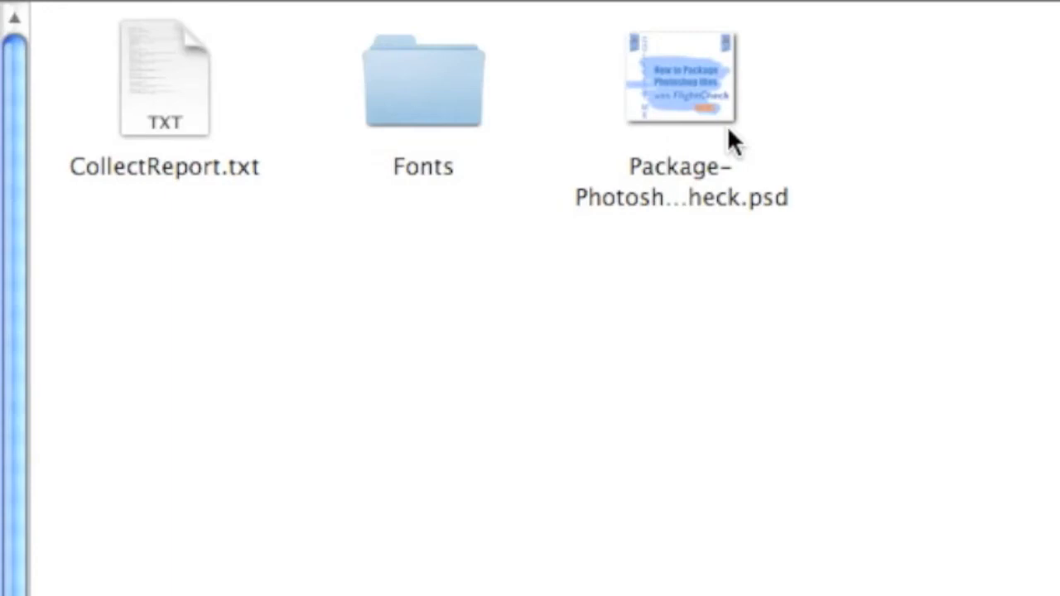
pyautogui.moveTo(705, 108)
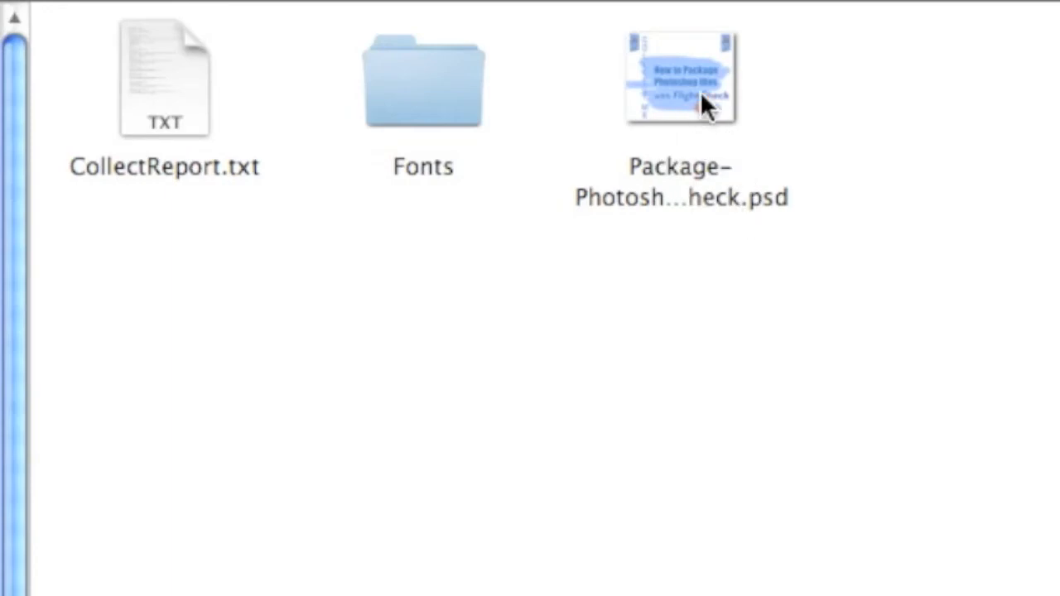
pyautogui.moveTo(419, 99)
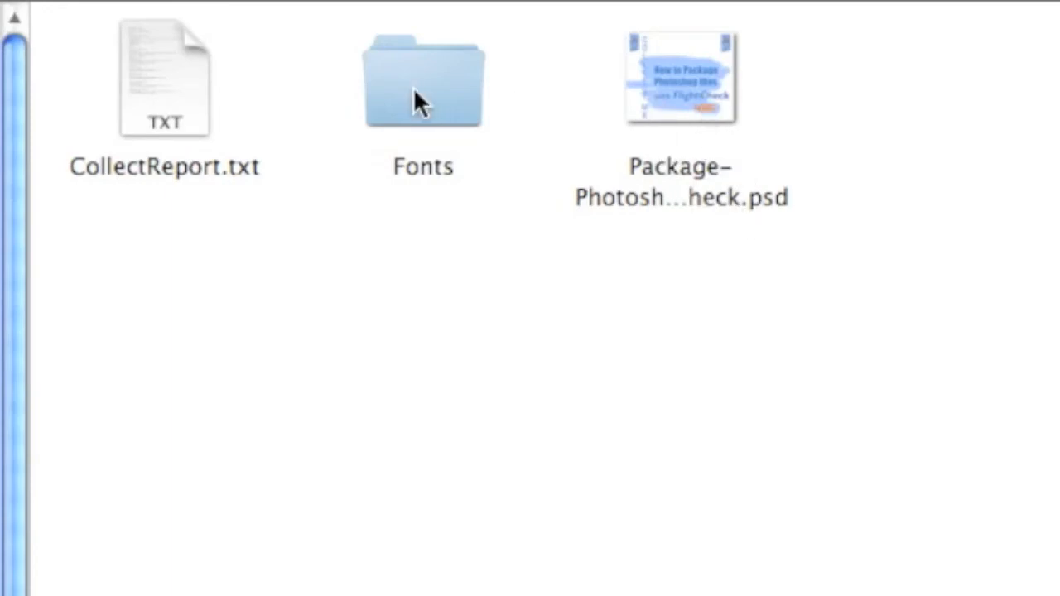
pyautogui.doubleClick(423, 79)
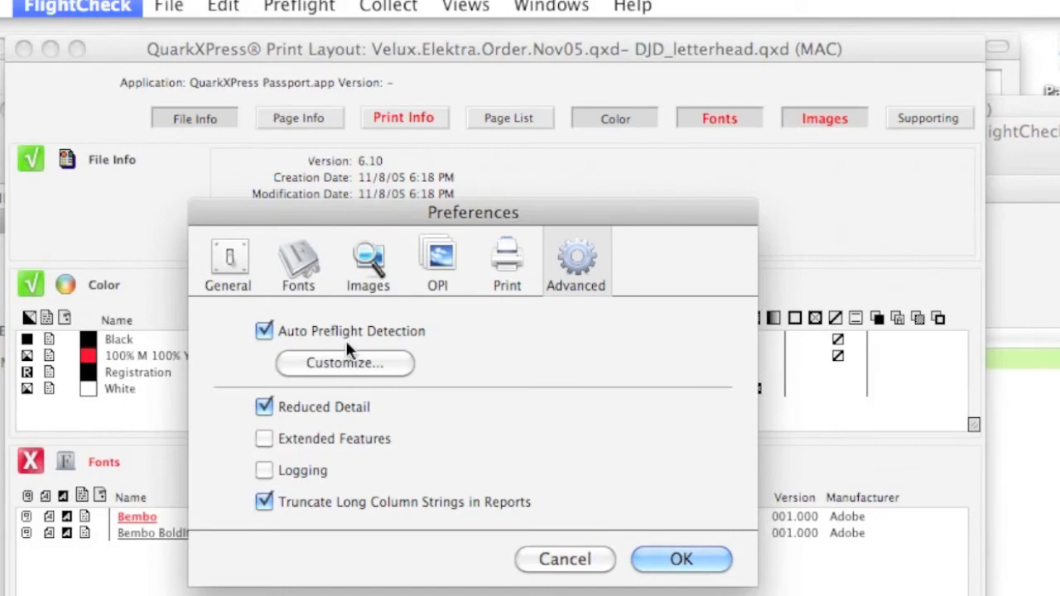
# Inspect the PDF and Illustrator Native PDF entries in the auto-detect File Type List.
pyautogui.click(344, 362)
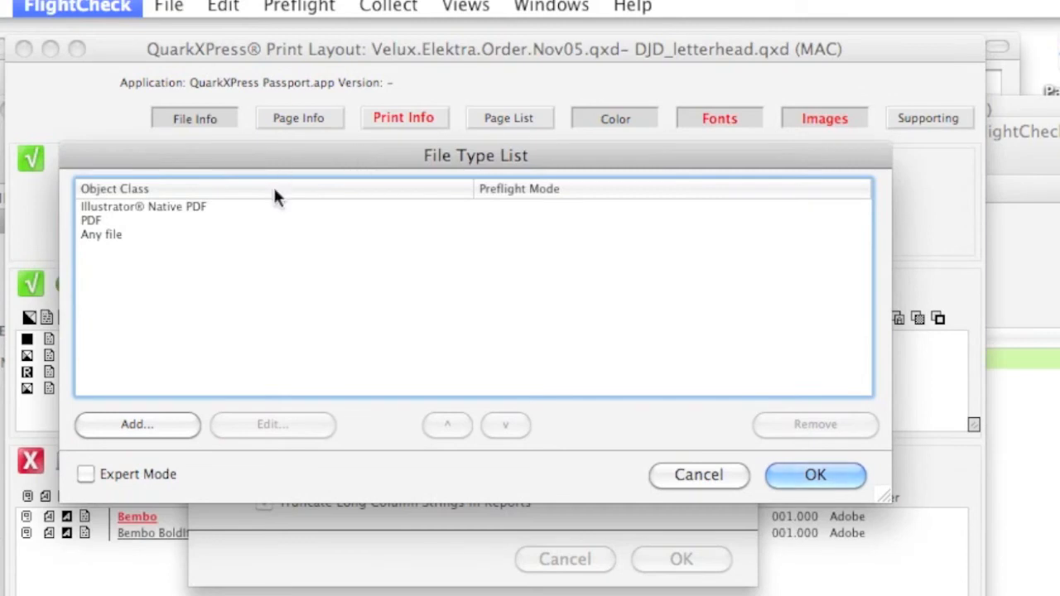
pyautogui.click(92, 221)
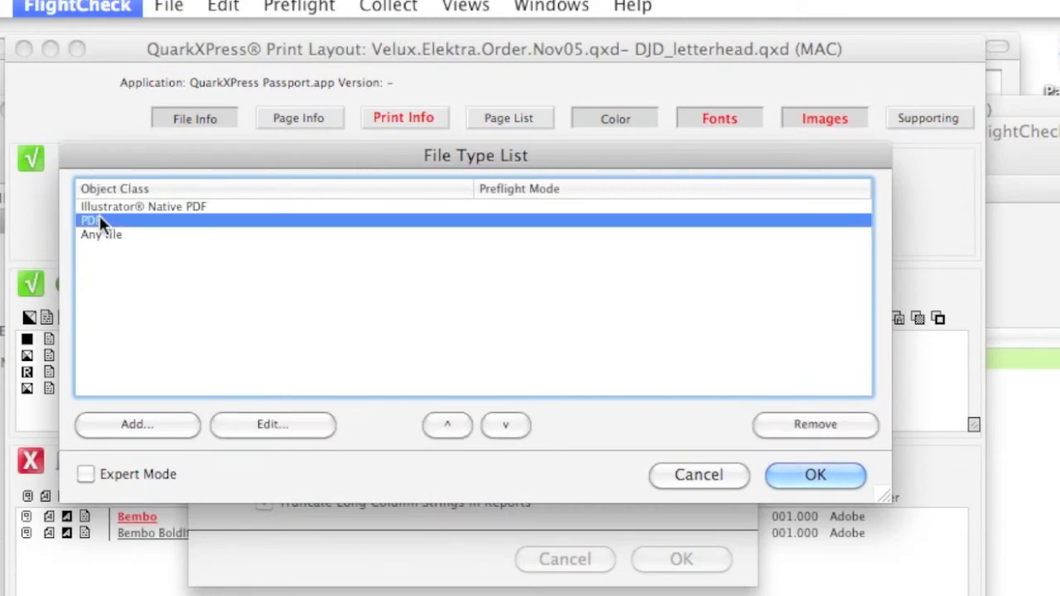
pyautogui.click(446, 424)
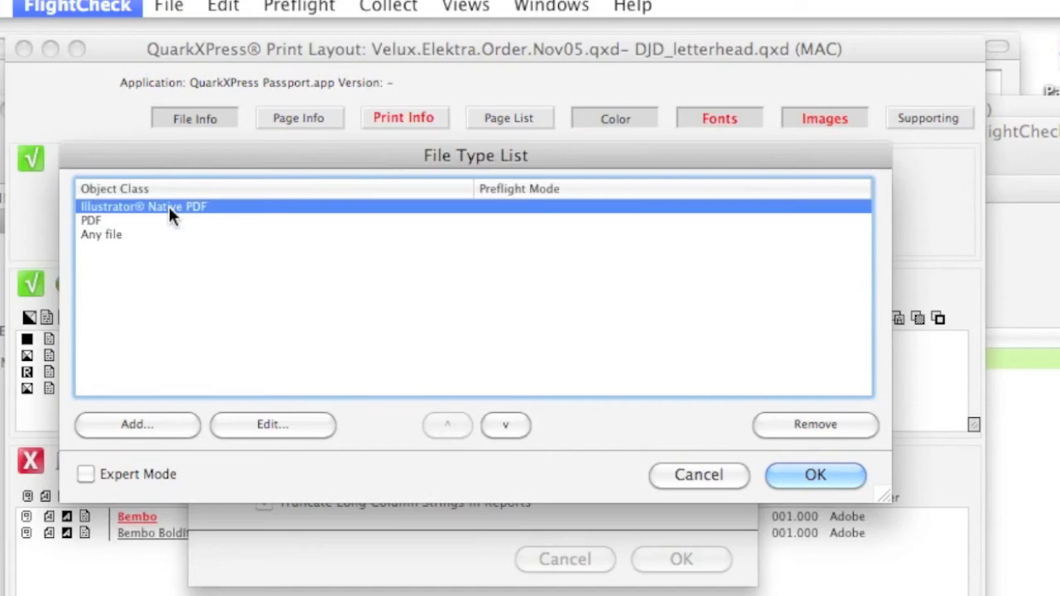
pyautogui.moveTo(985, 423)
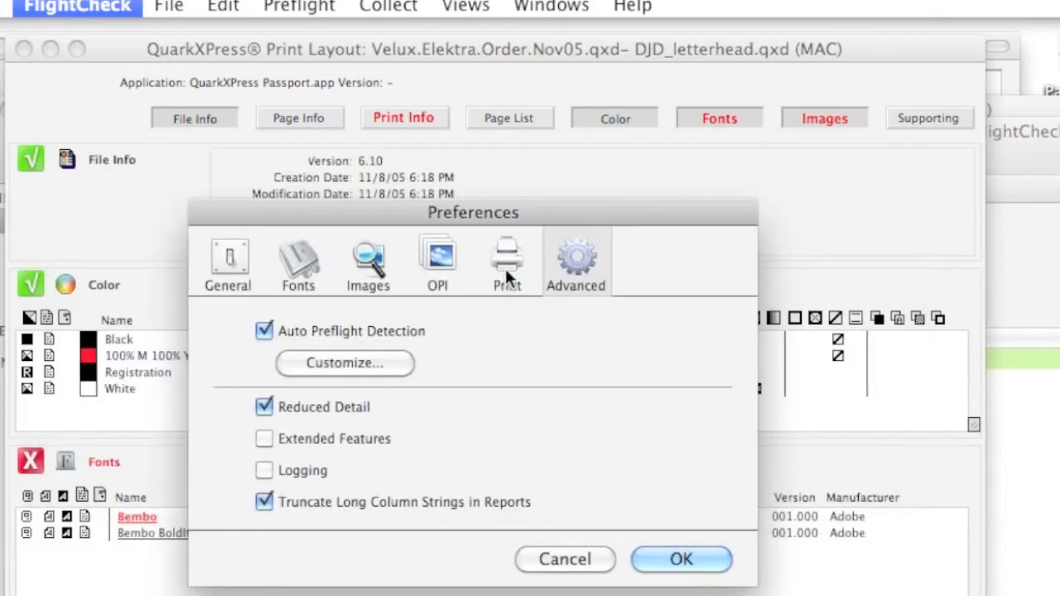
pyautogui.click(437, 261)
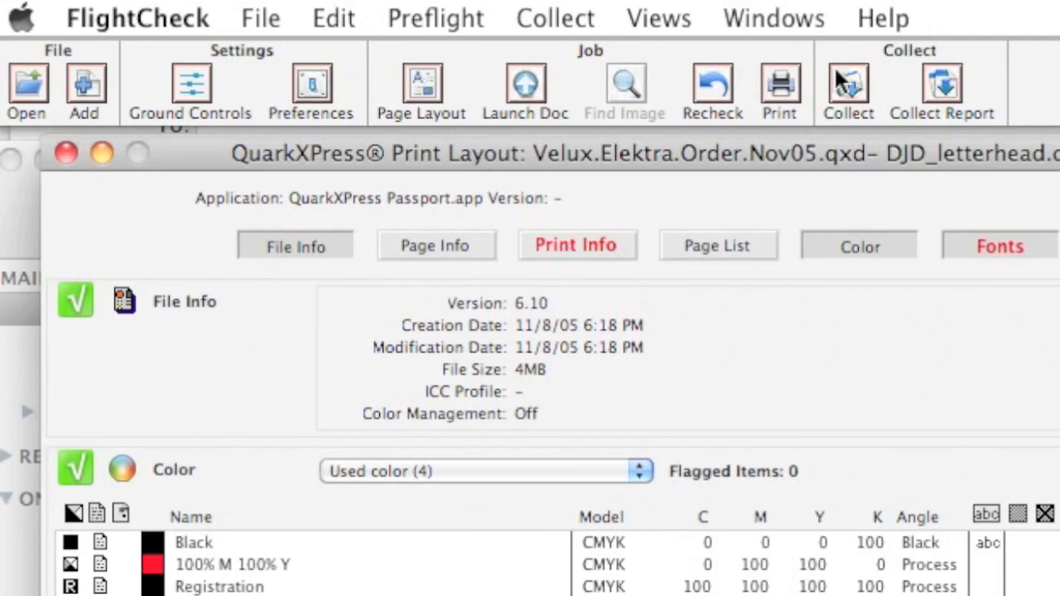
pyautogui.moveTo(104, 75)
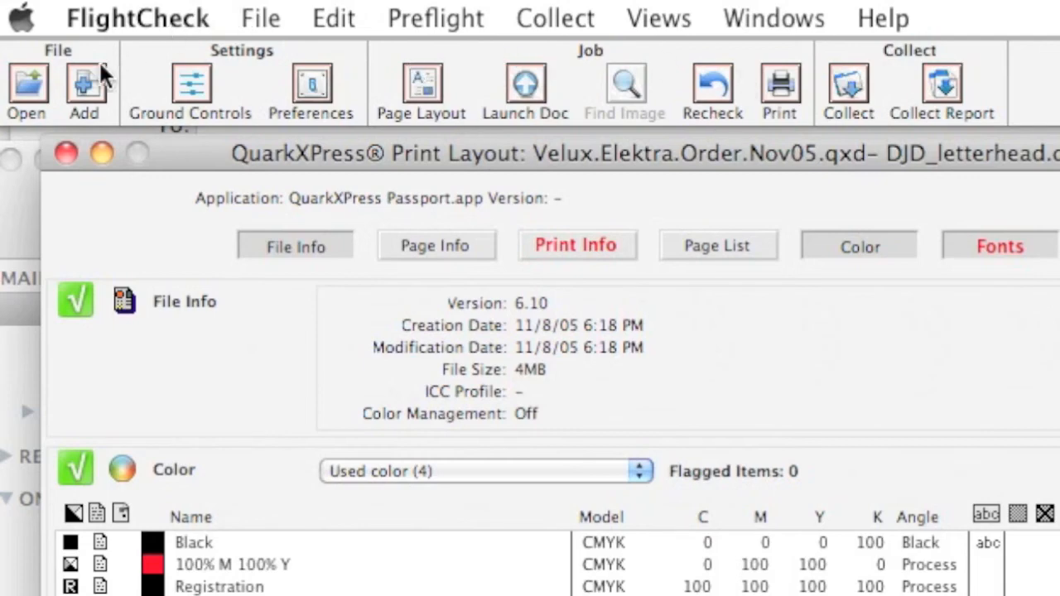
pyautogui.moveTo(406, 83)
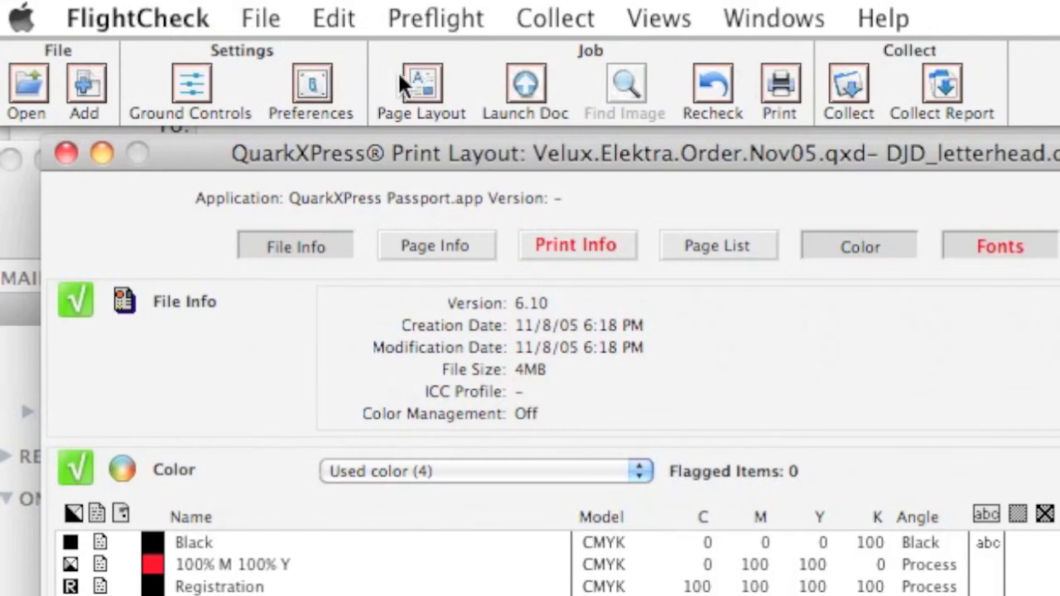
pyautogui.moveTo(178, 82)
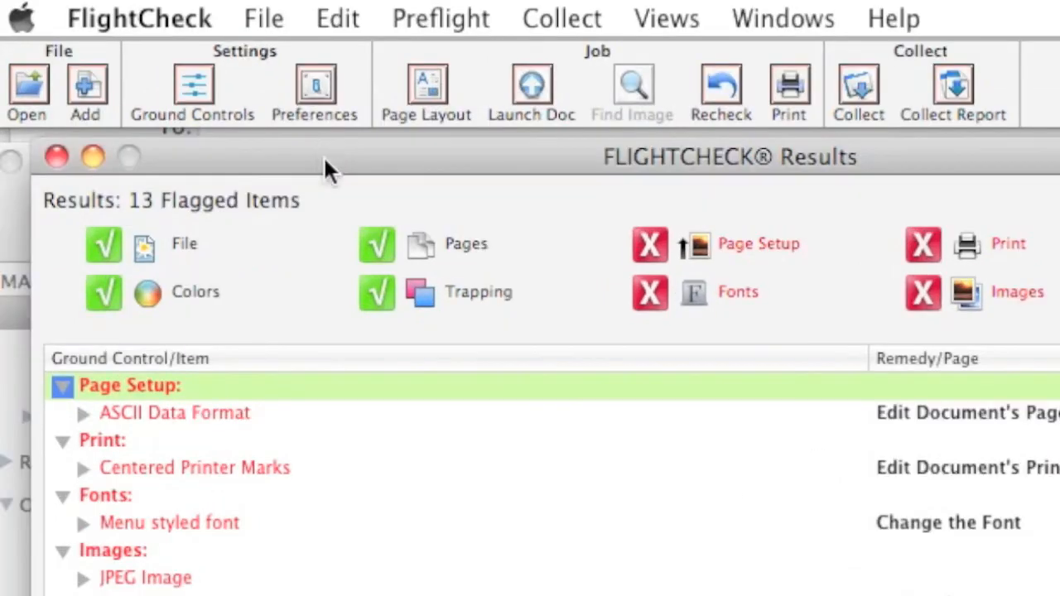
pyautogui.moveTo(265, 99)
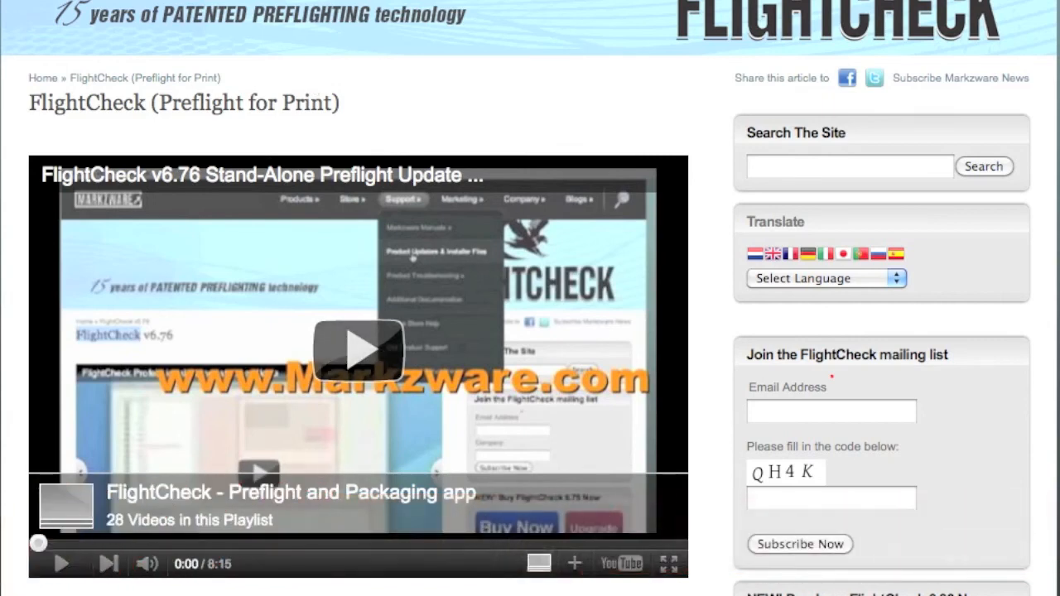
# Scroll the Markzware FlightCheck page down to its feature list and Buy Now options.
pyautogui.scroll(-3)
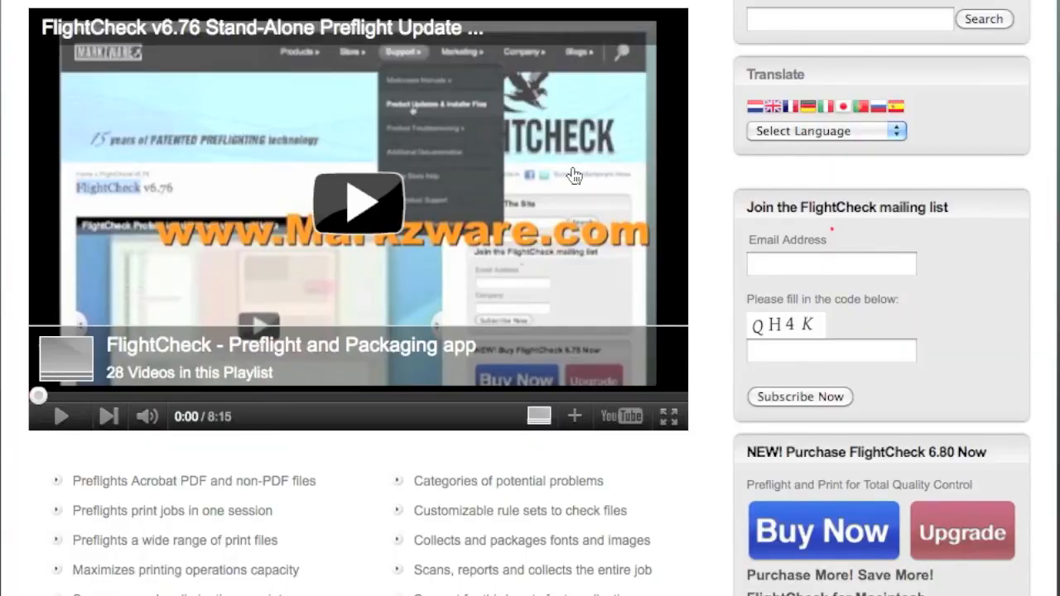